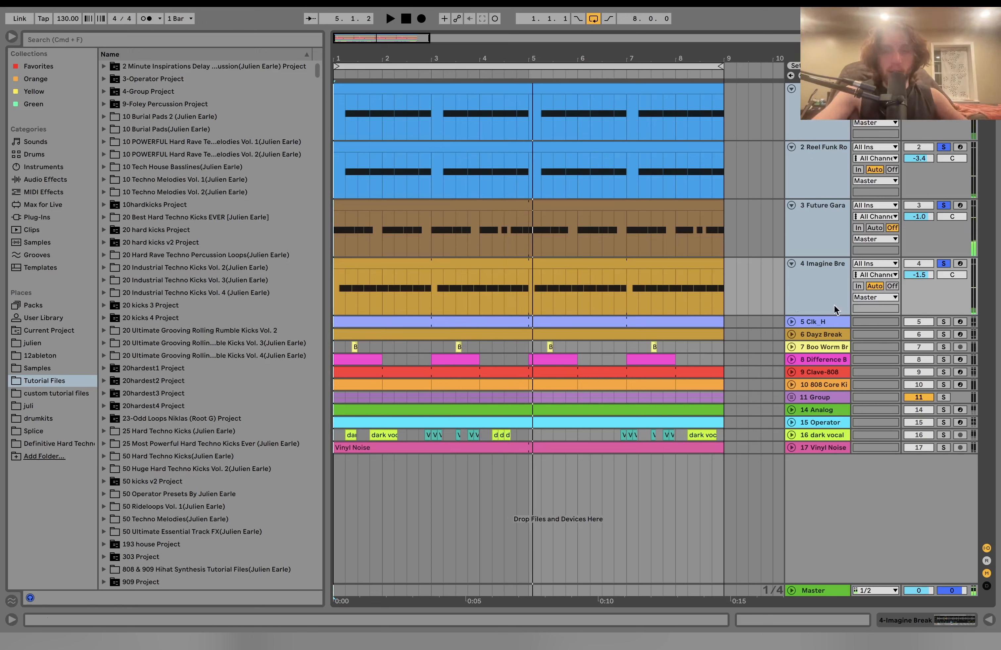
mouse_move(800, 299)
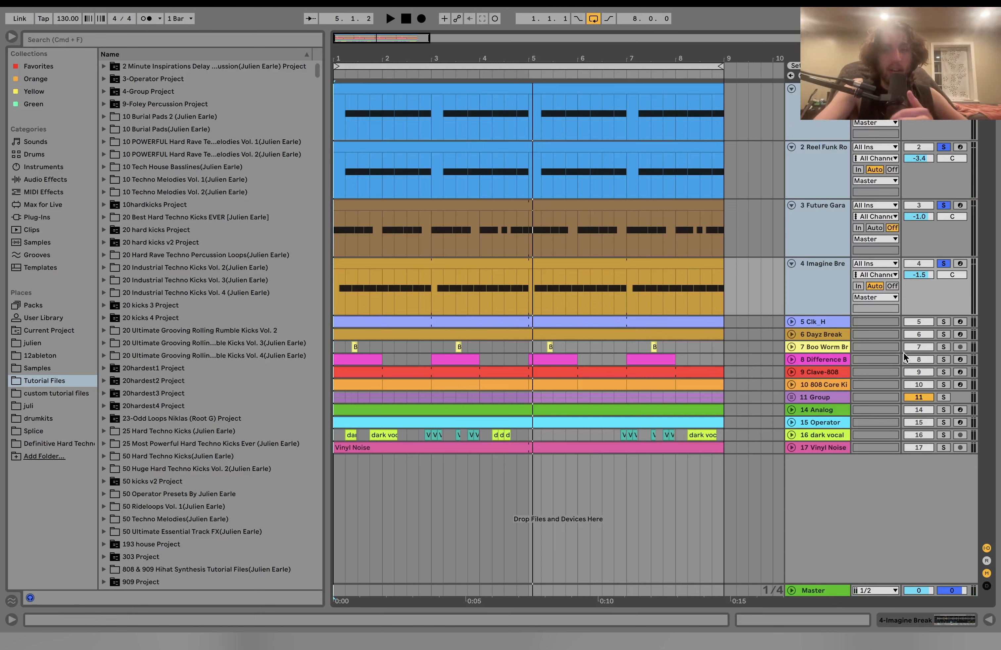
- Select the Promenade Break track so its Simpler and Utility devices show
left_click(817, 222)
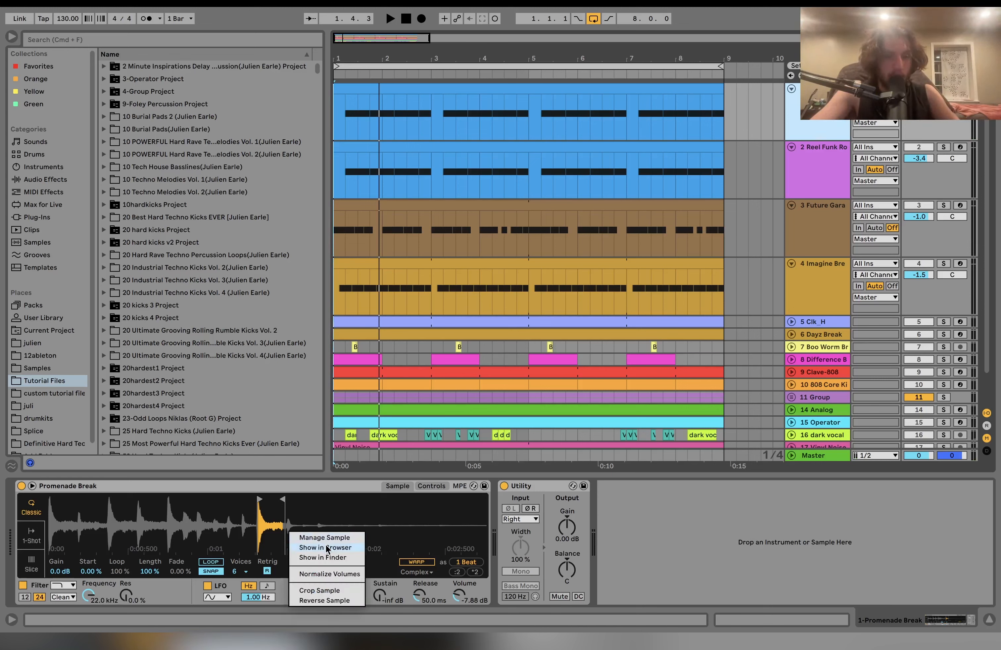
- Reveal and select the Promenade Break sample file in the browser
left_click(324, 548)
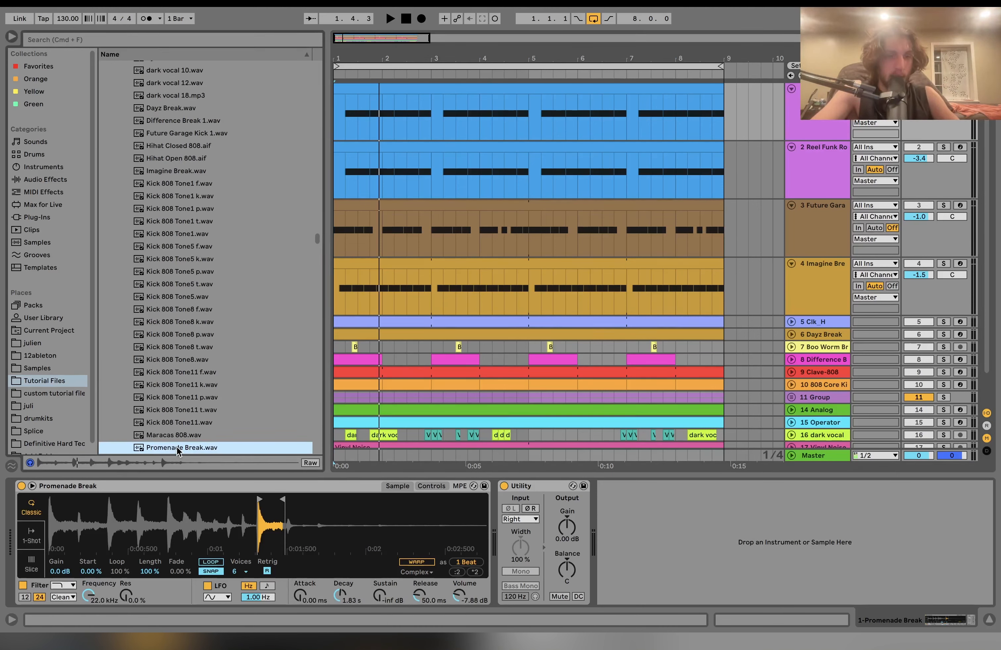
left_click(389, 18)
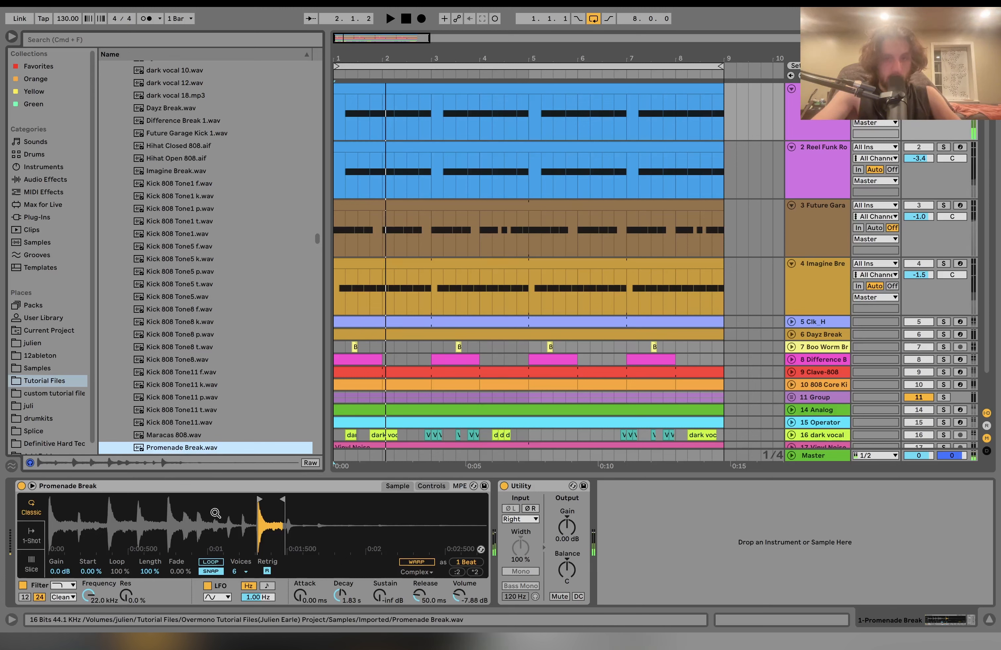
mouse_move(355, 475)
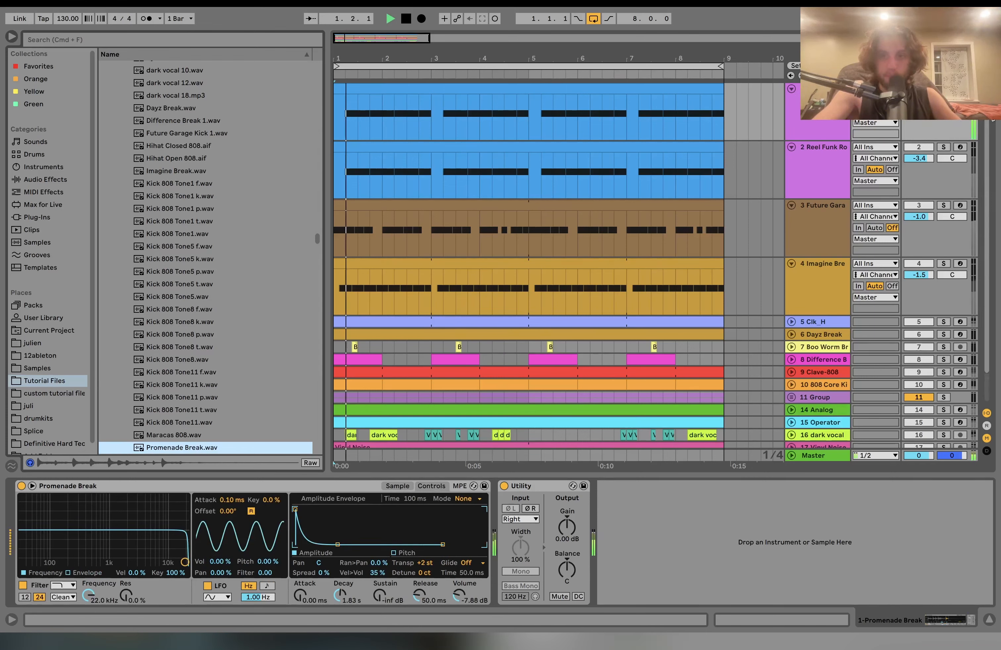
left_click(816, 170)
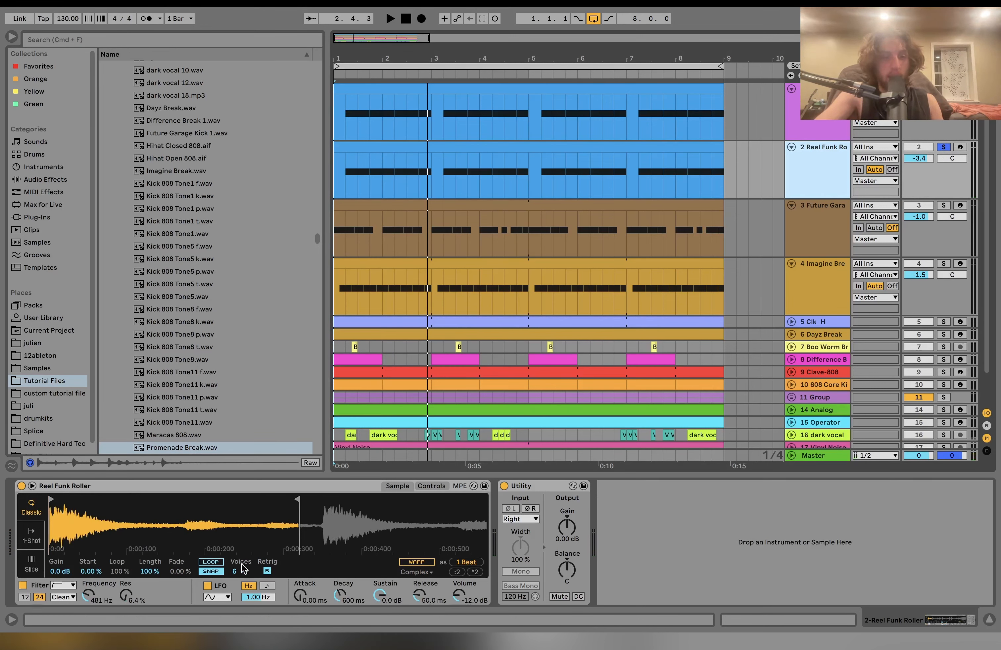
left_click(390, 18)
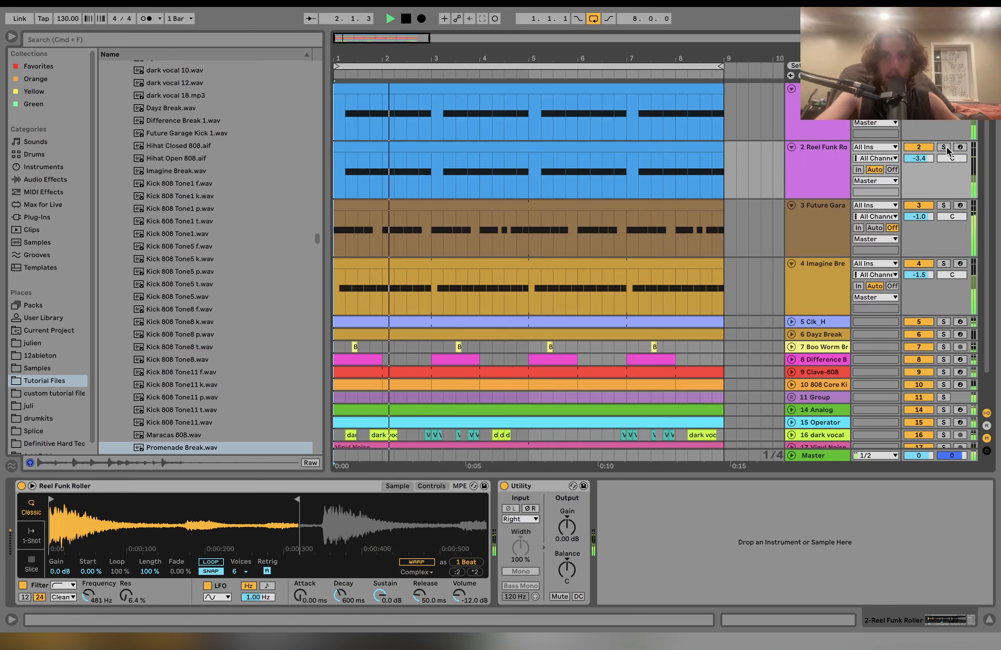
- Audition the Reel Funk Roller and track 3 with Solo, then solo only the Imagine Break track
left_click(942, 147)
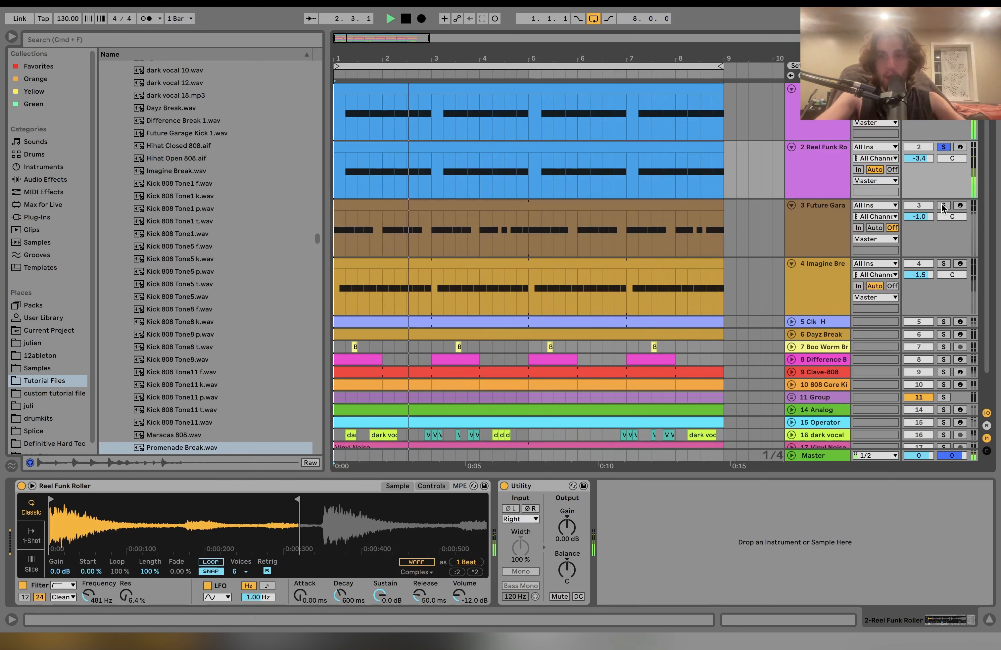
left_click(944, 205)
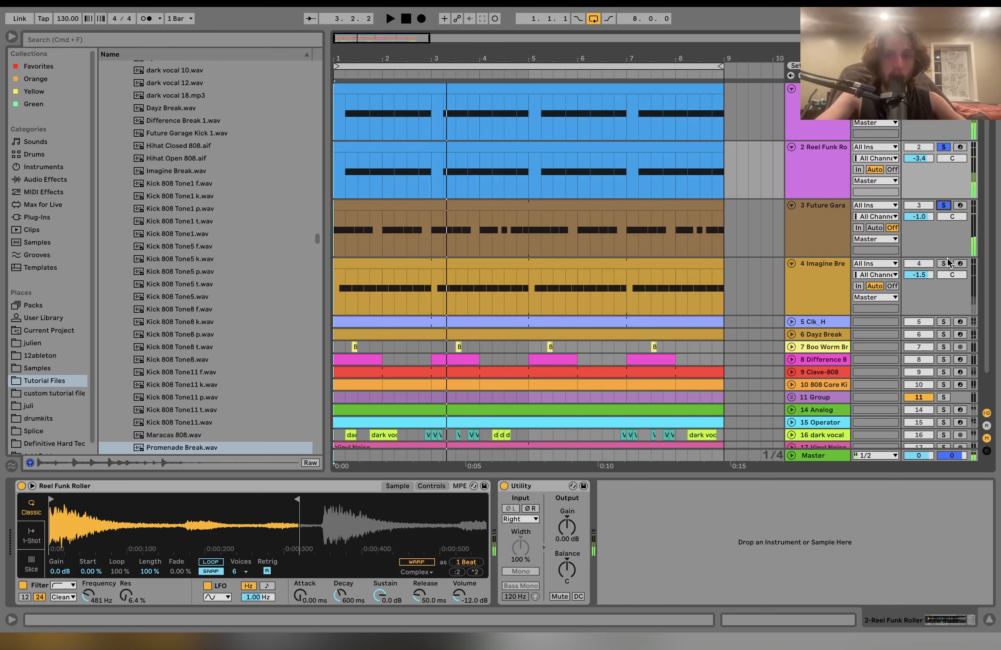
left_click(817, 264)
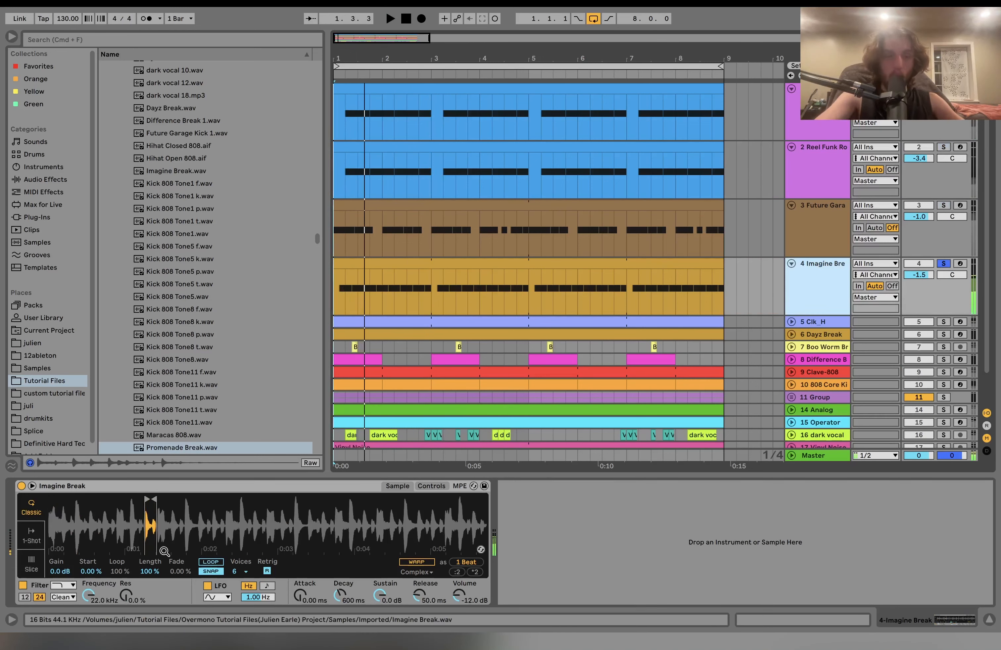
- Use Show in Browser on the Imagine Break sample to reveal its file
right_click(198, 526)
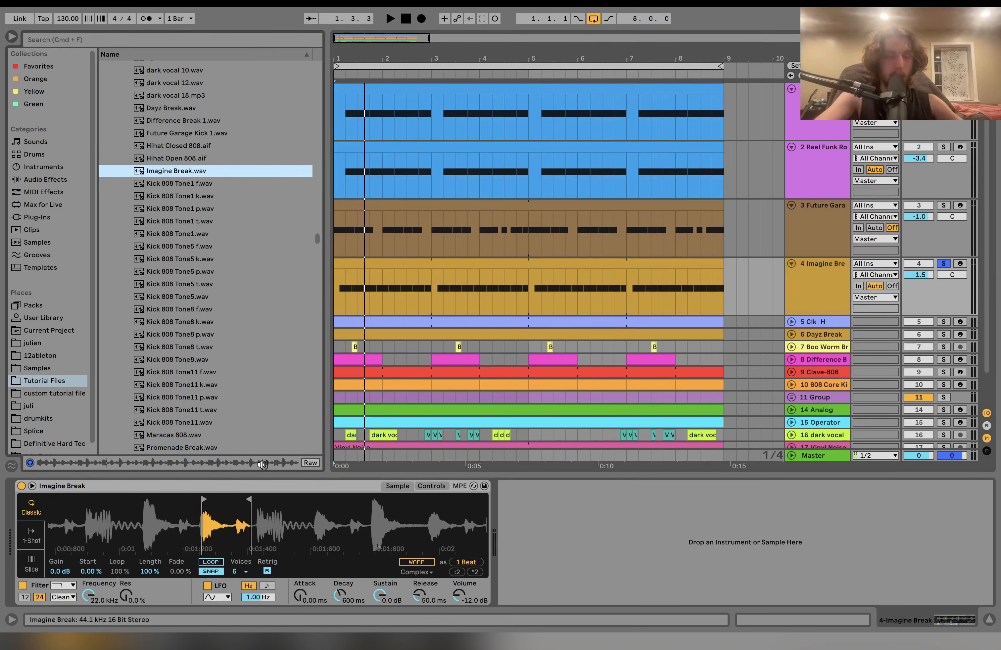
left_click(390, 18)
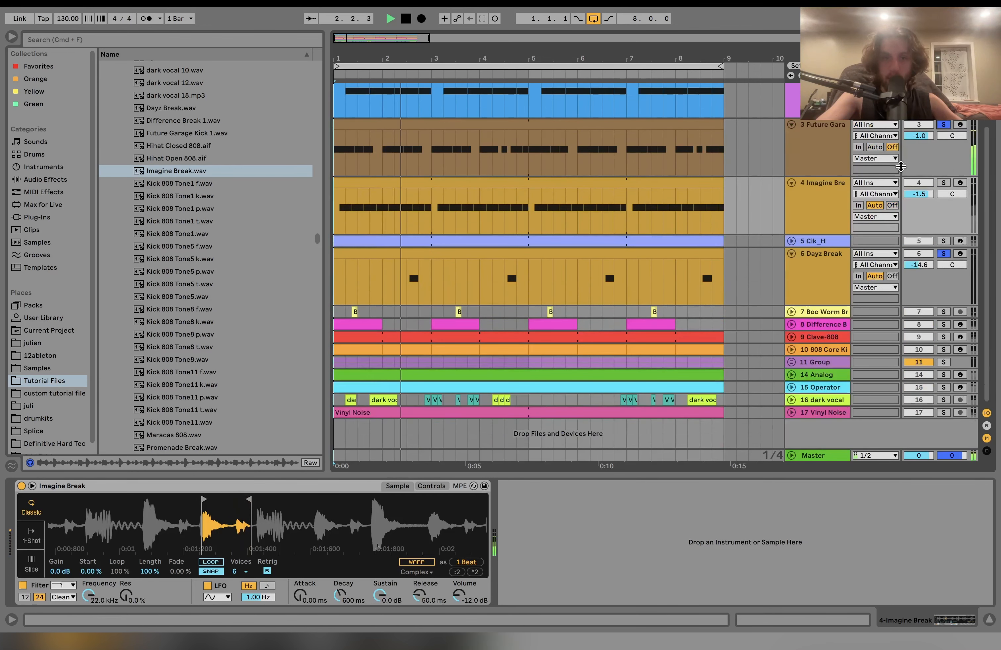
- Select the Dayz Break track and reveal its sample file in the browser
left_click(822, 254)
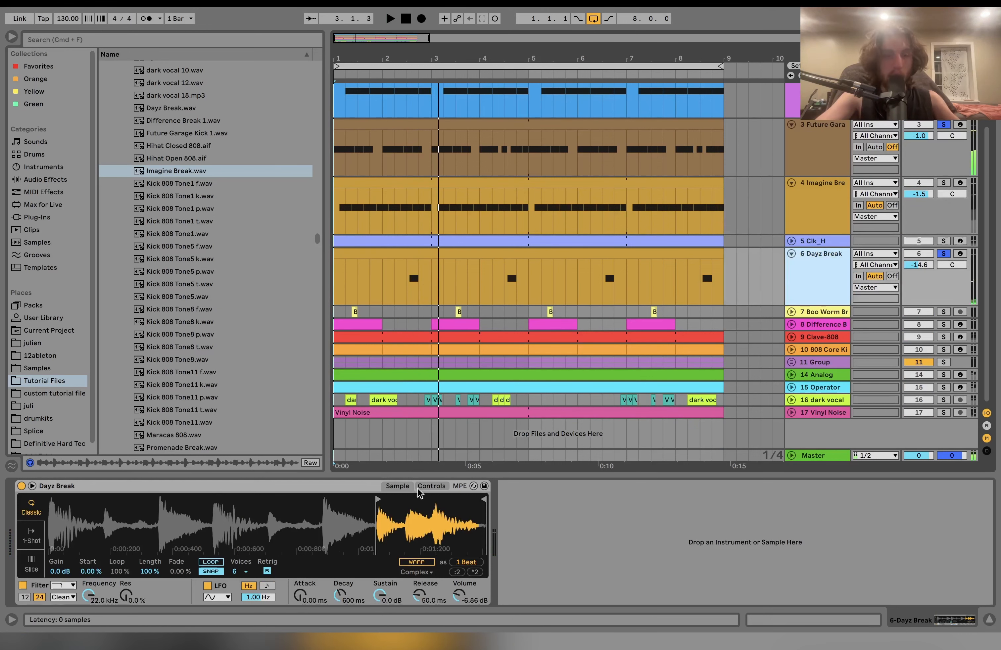
left_click(171, 107)
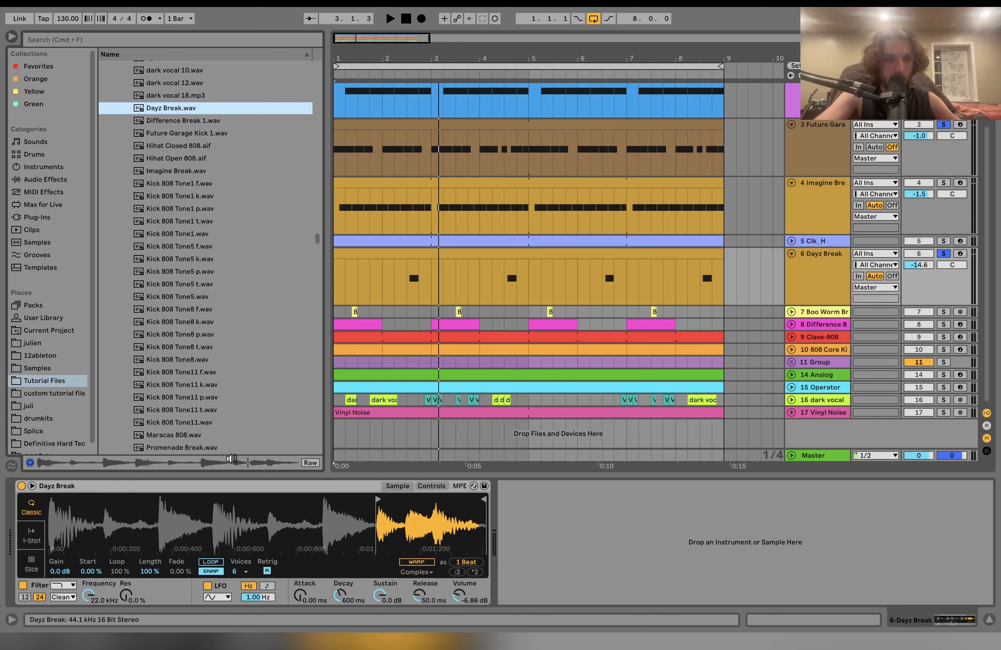
left_click(389, 17)
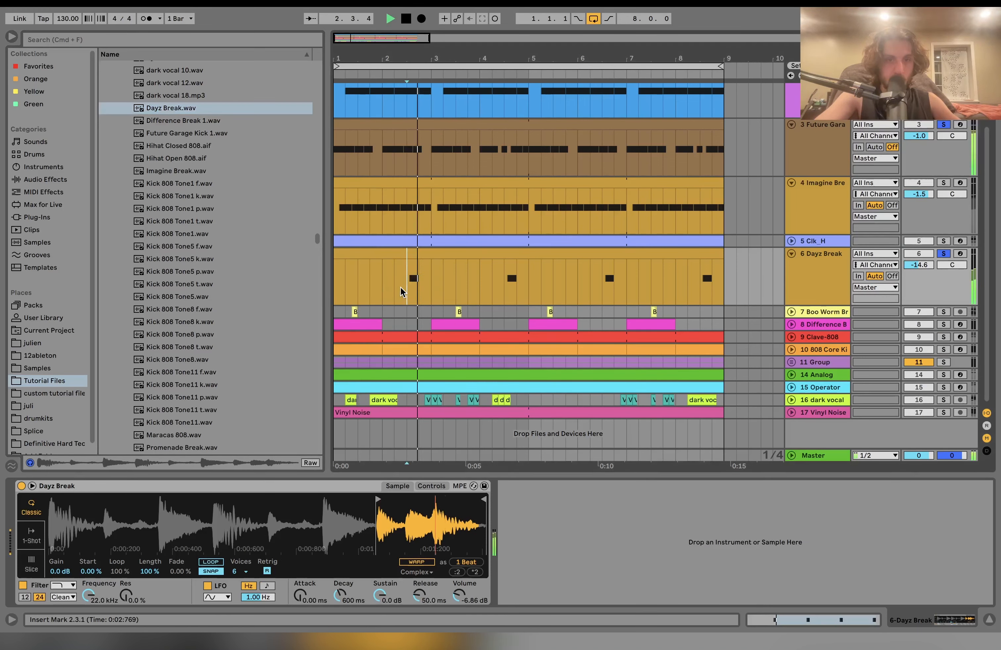
- Play from inside the Dayz Break clip, soloing it alongside tracks 3, 4 and 6
left_click(389, 18)
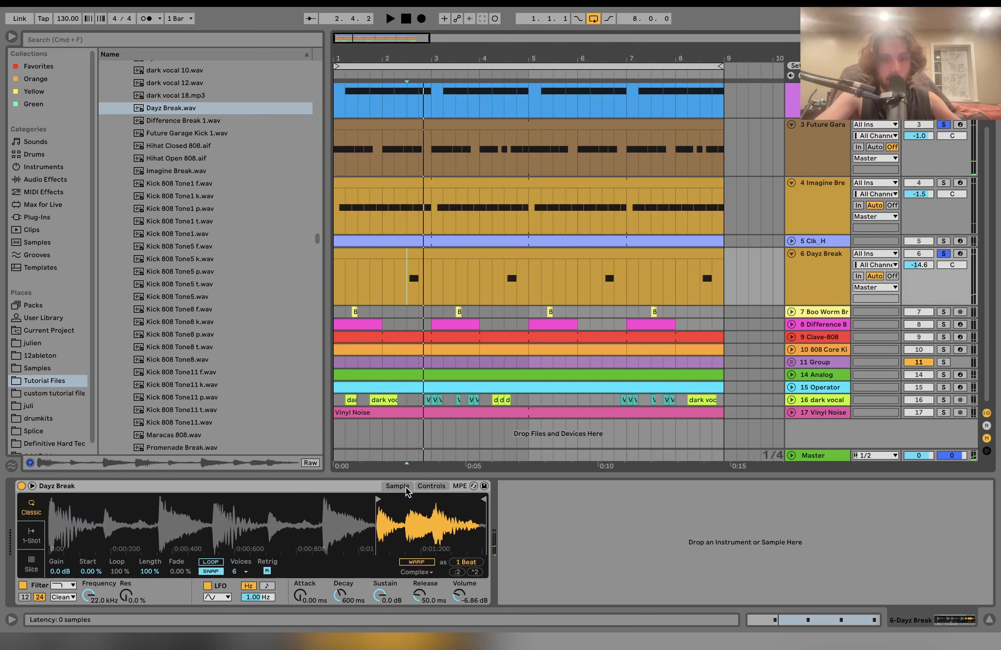
left_click(386, 267)
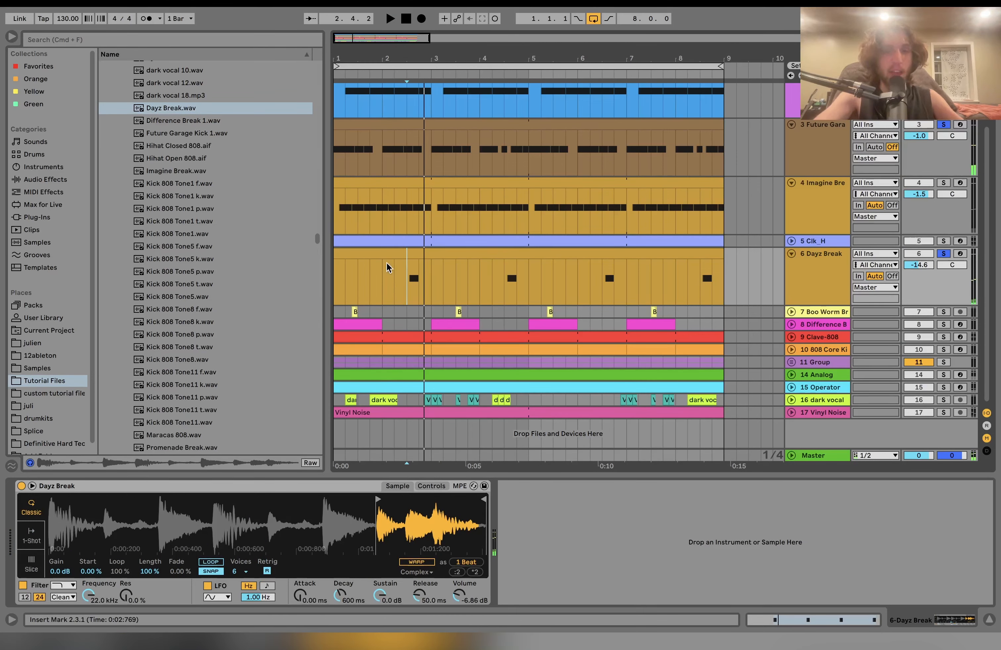
mouse_move(417, 312)
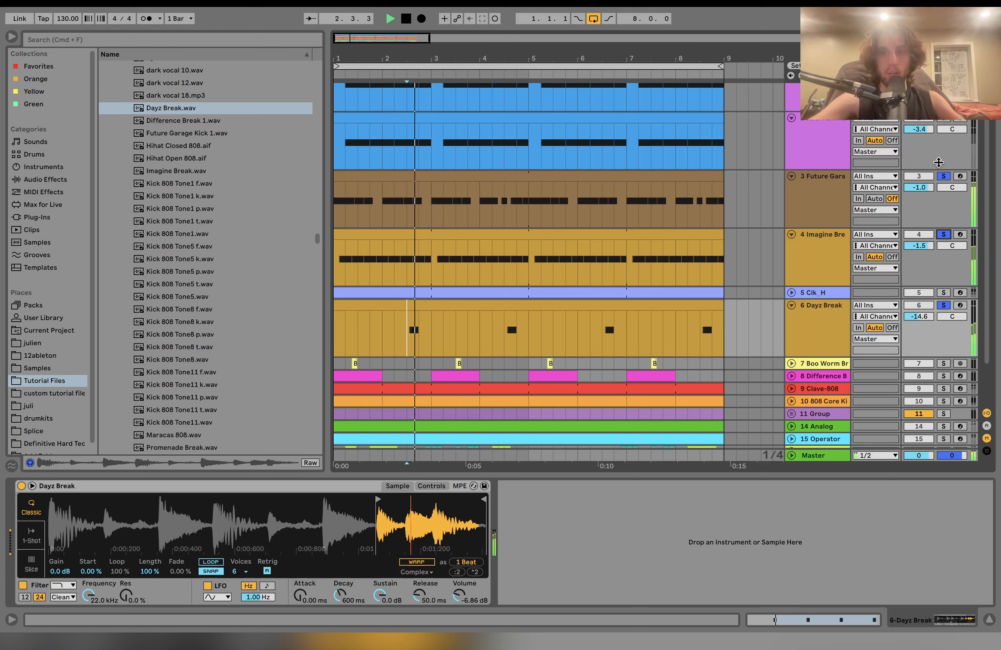
scroll("down", 3)
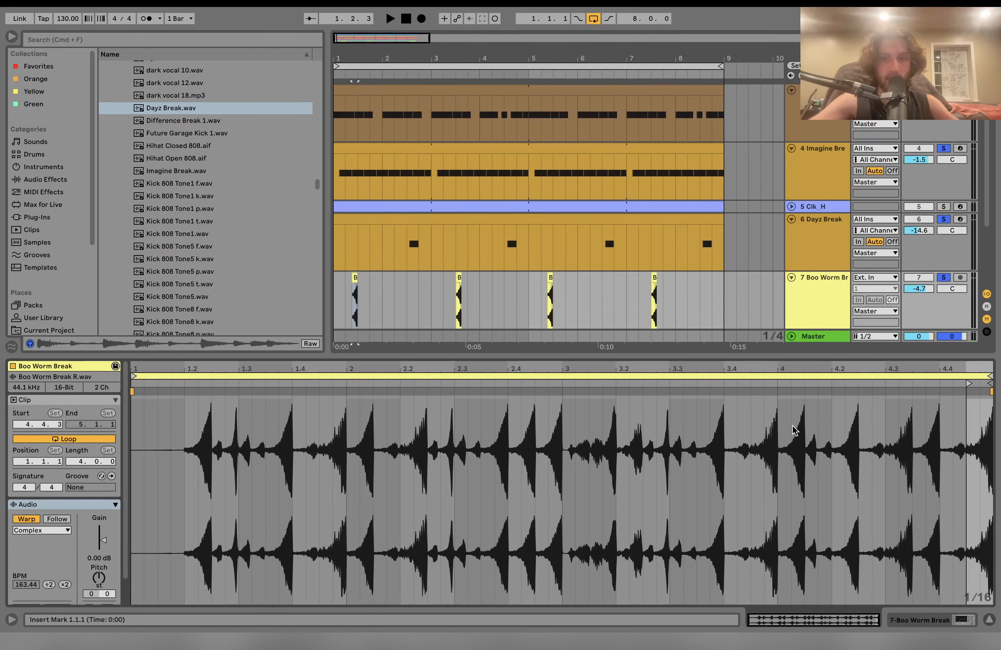
mouse_move(800, 443)
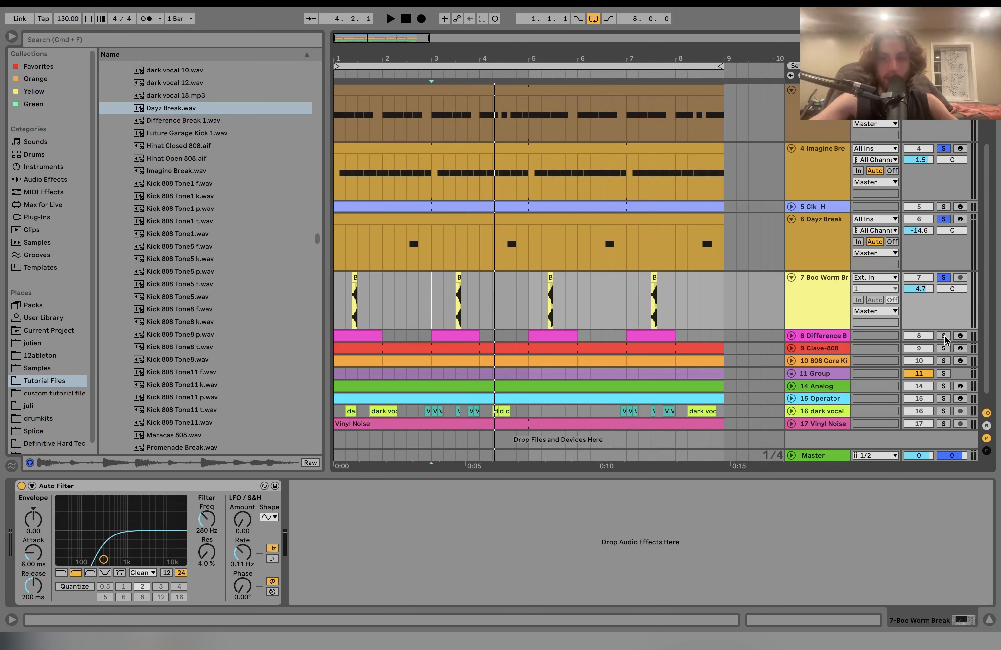
- Solo the Difference Break track to show its Simpler and Overdrive
left_click(820, 335)
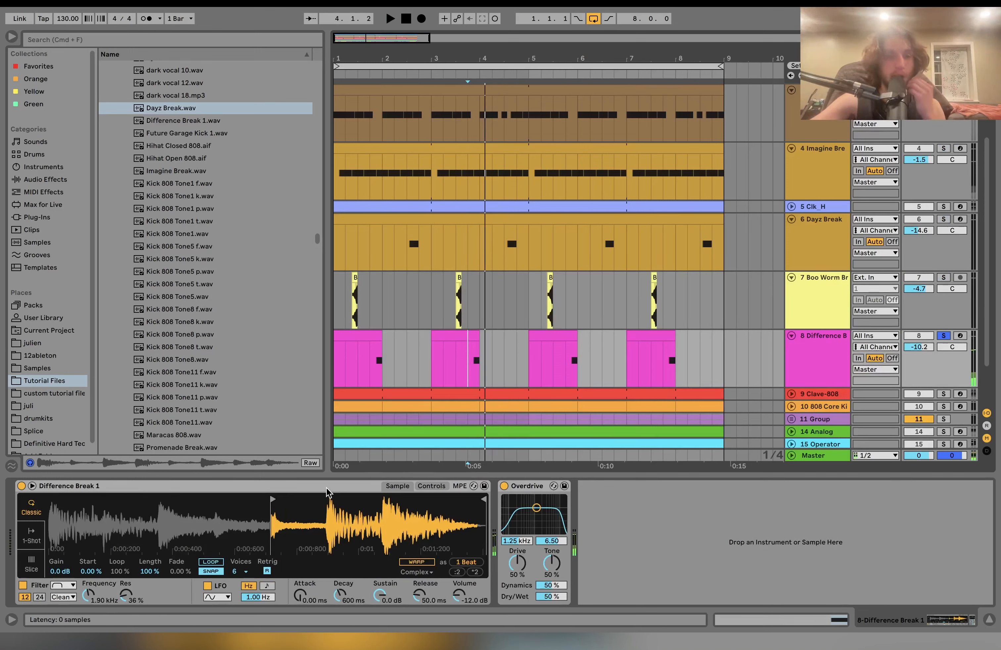
- Reveal the Difference Break 1 file, release its solo and expand the Clave-808 track
left_click(183, 121)
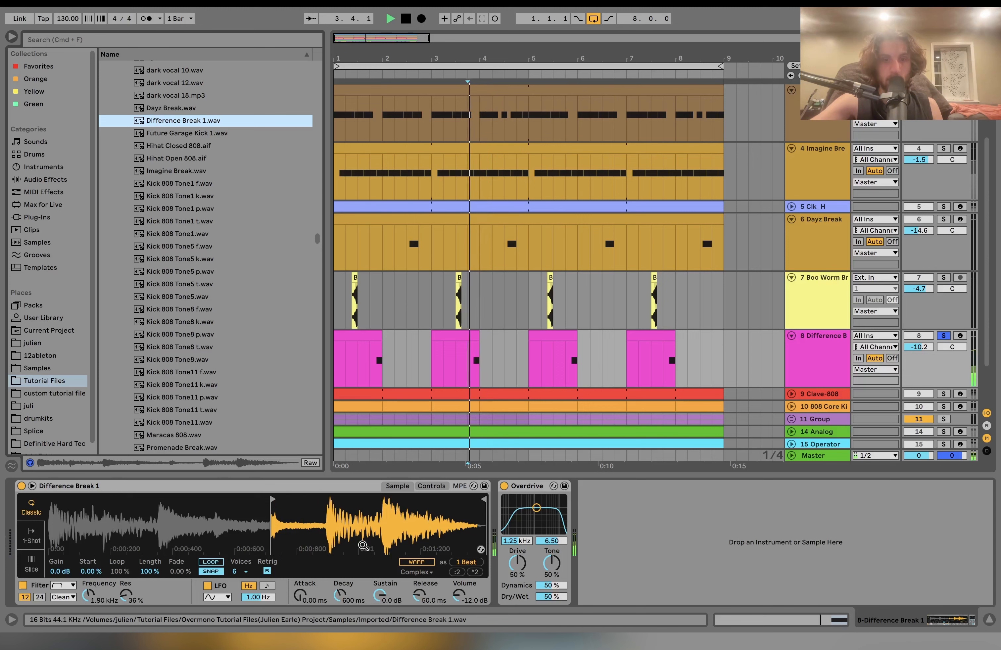
left_click(390, 18)
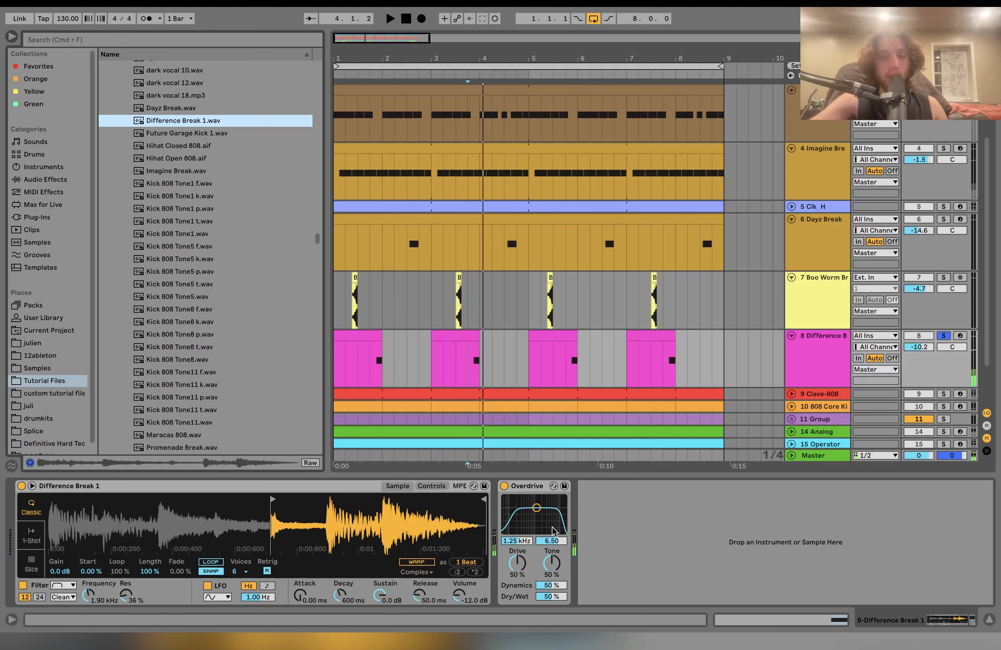
left_click(943, 335)
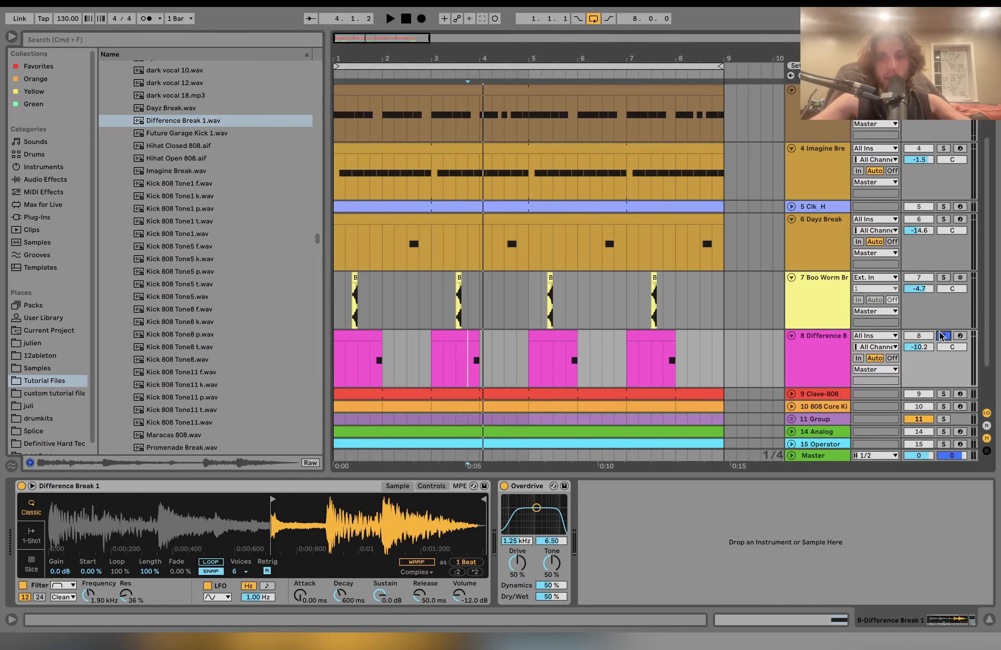
scroll("down", 3)
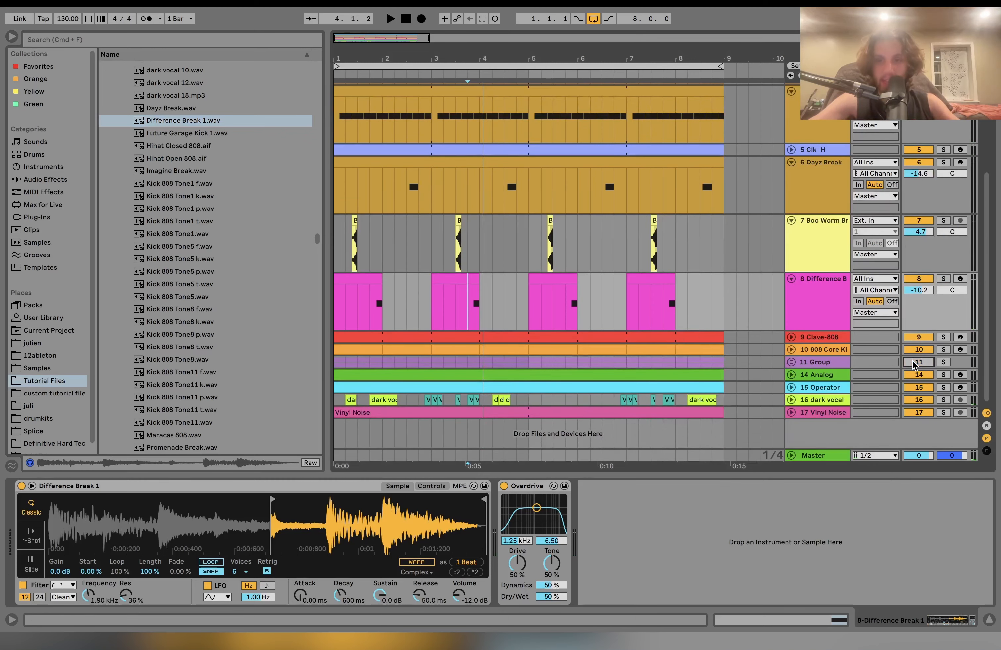
left_click(823, 400)
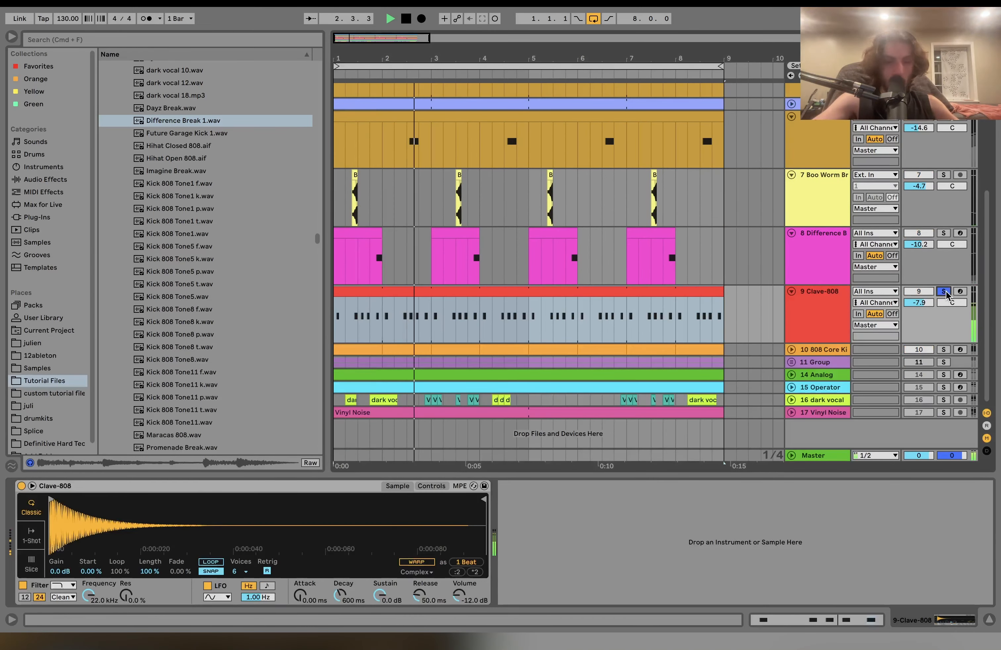
- Release the Clave-808 solo and select the 808 Core Kit track to see its Drum Rack
left_click(944, 291)
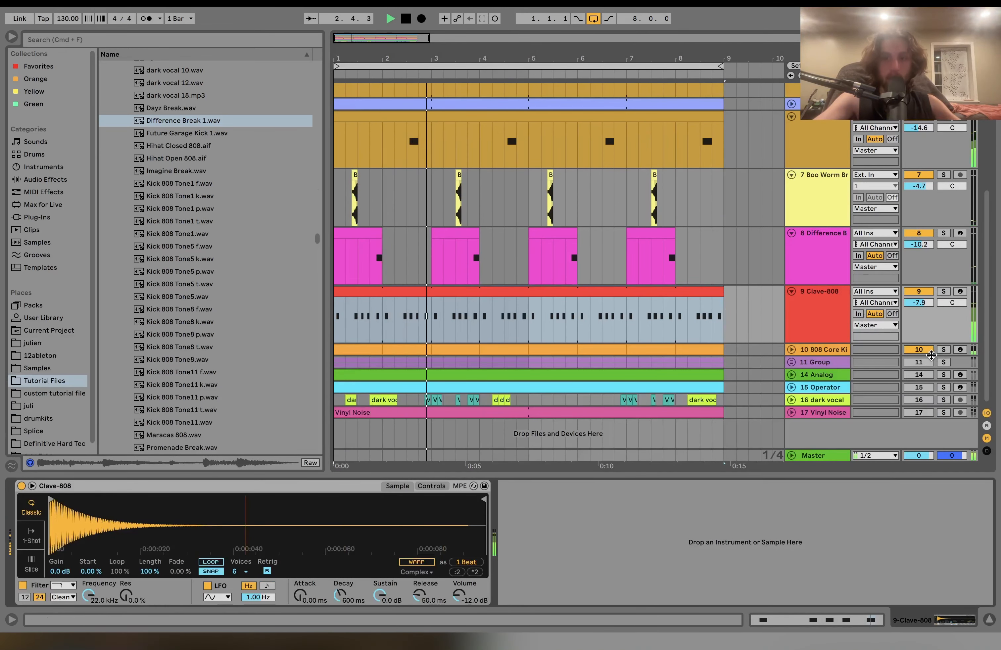
left_click(943, 350)
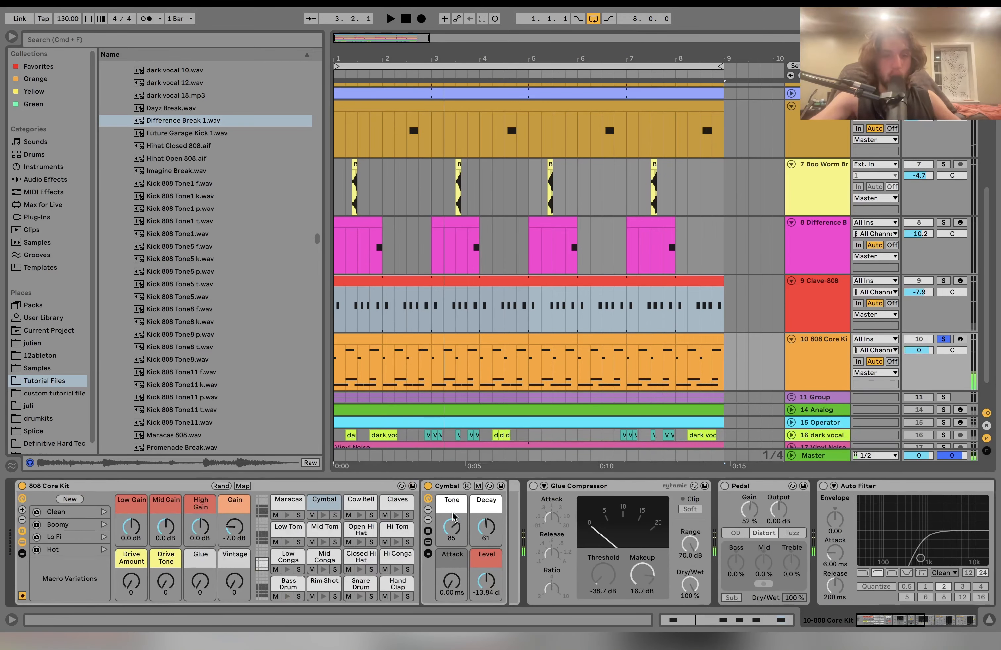
- Inspect the 808 Core Kit's effect chain and toggle its Auto Filter
left_click(389, 18)
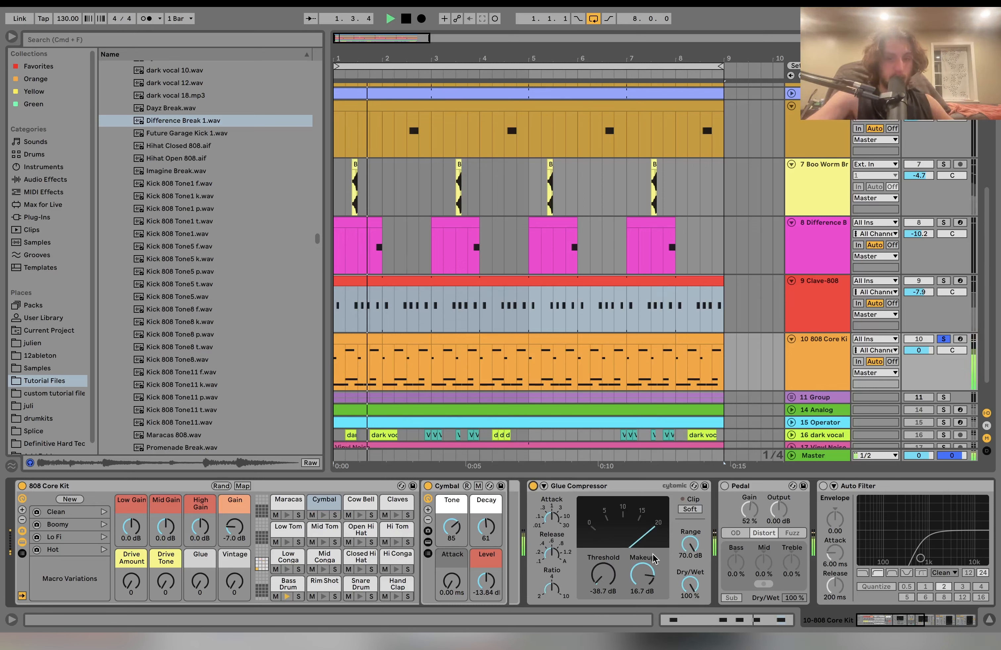
left_click(405, 18)
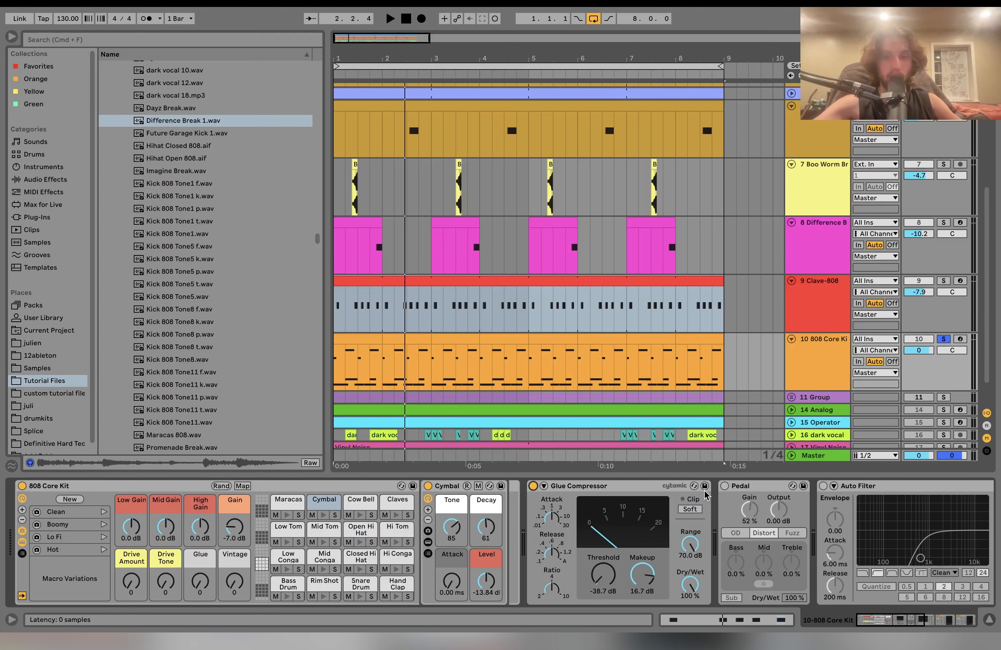
left_click(763, 533)
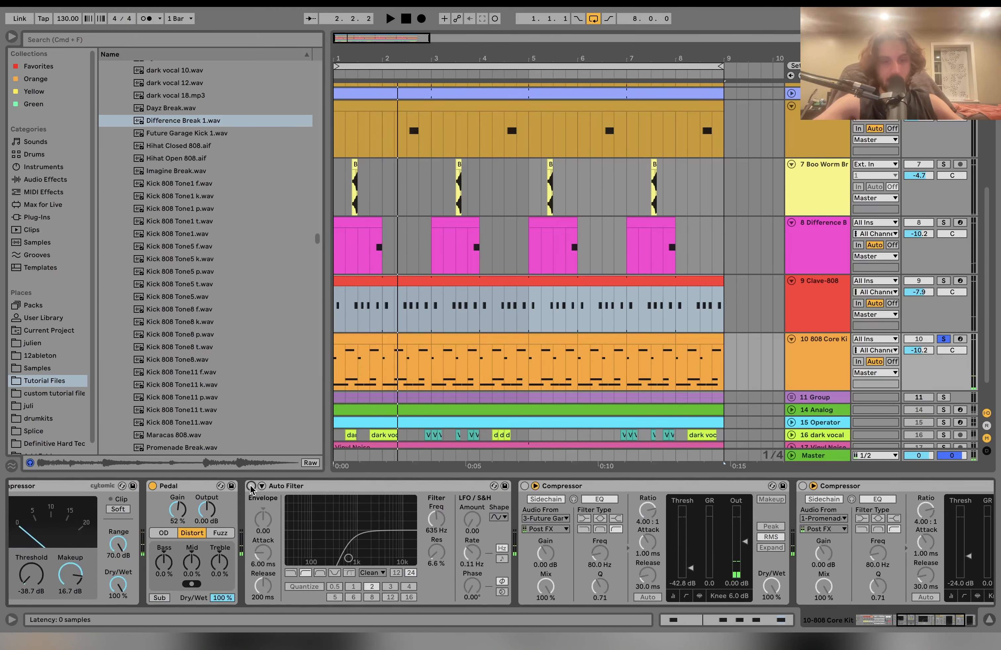
left_click(389, 18)
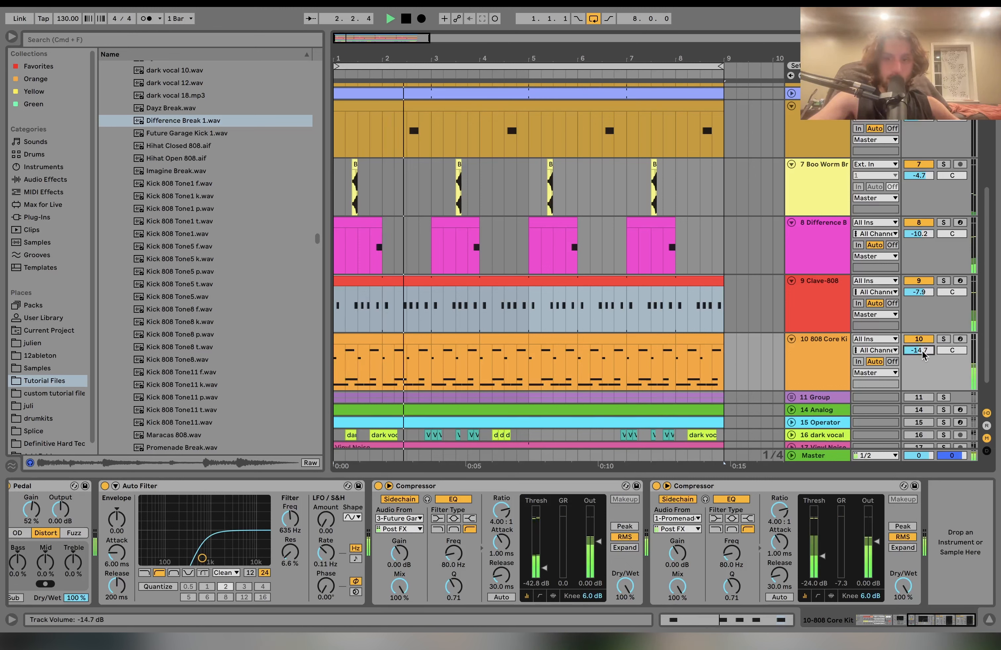
- Mute the 808 Core Kit track to compare the mix, then bring it back
left_click(389, 18)
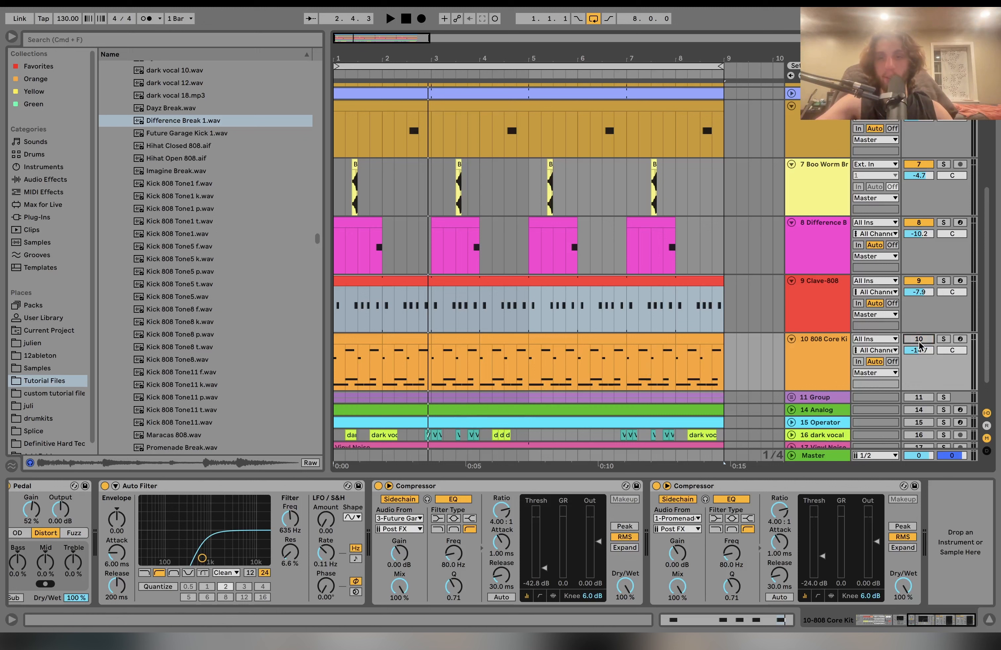
left_click(390, 18)
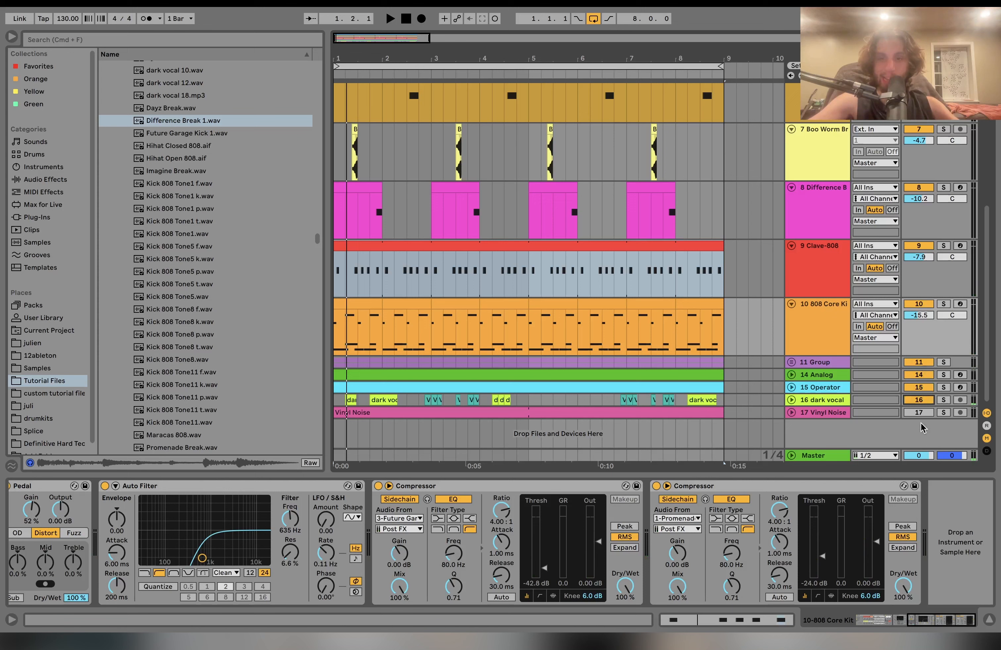
- Unfold the bass Group track and open the first Wavetable bass clip's notes
left_click(816, 362)
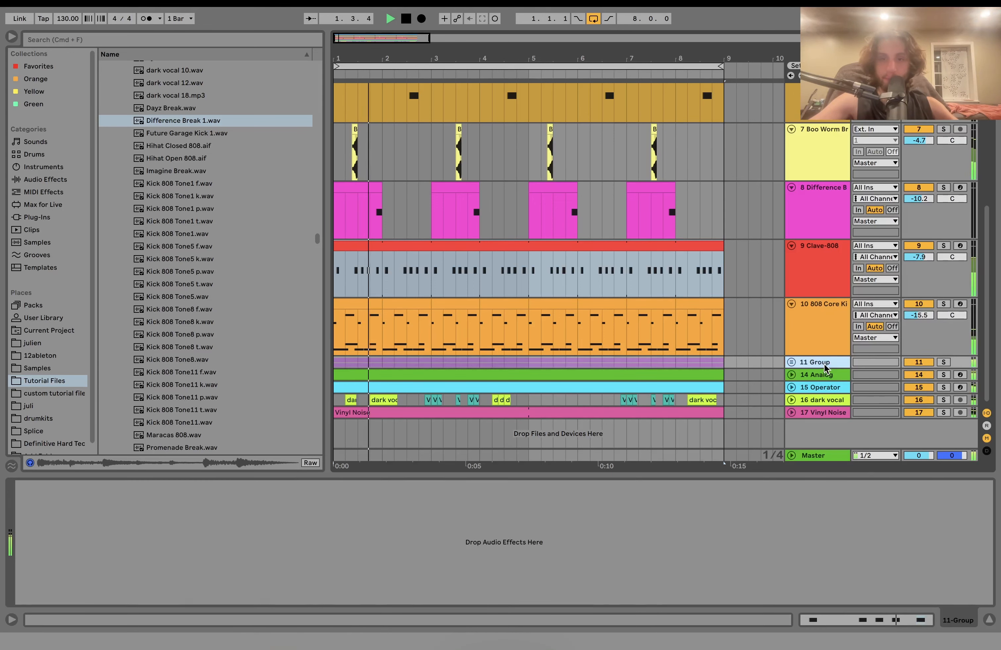
left_click(792, 362)
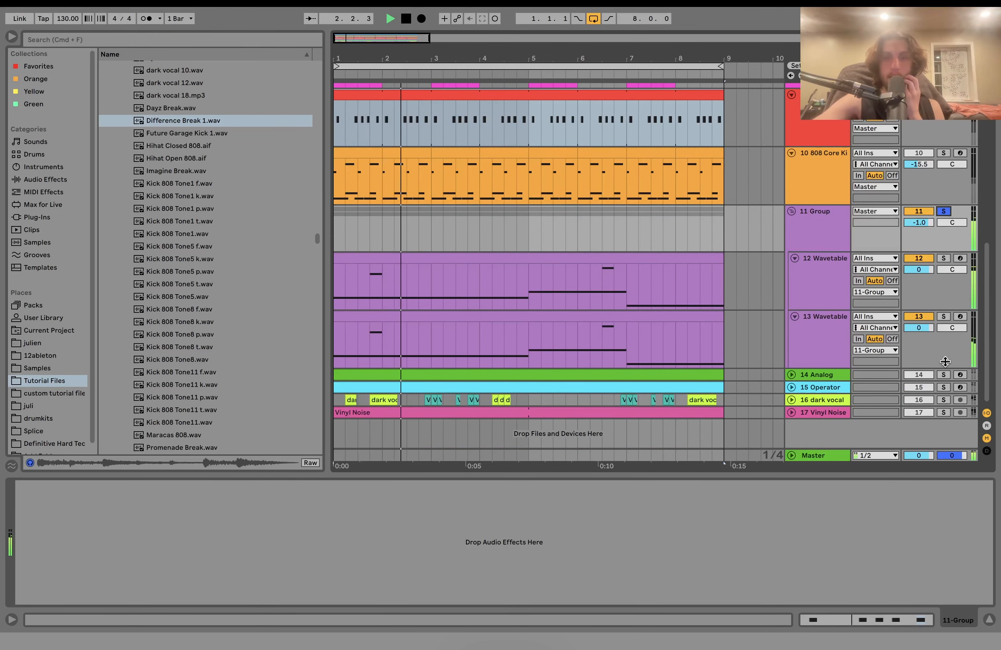
left_click(823, 258)
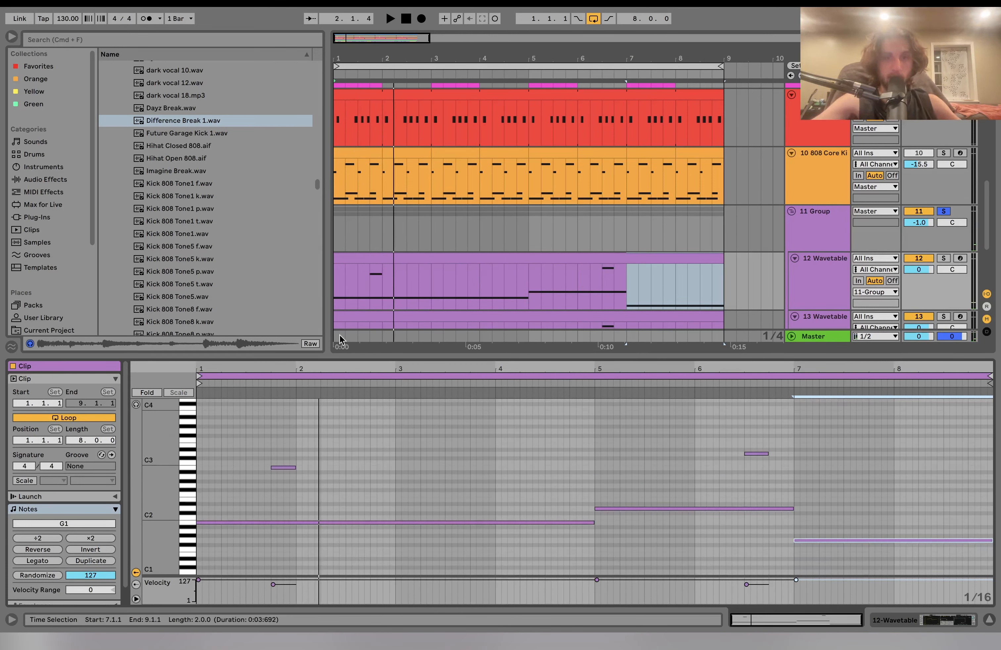
- Show the first Wavetable bass track's synth, a basic-shape oscillator with glide
left_click(944, 211)
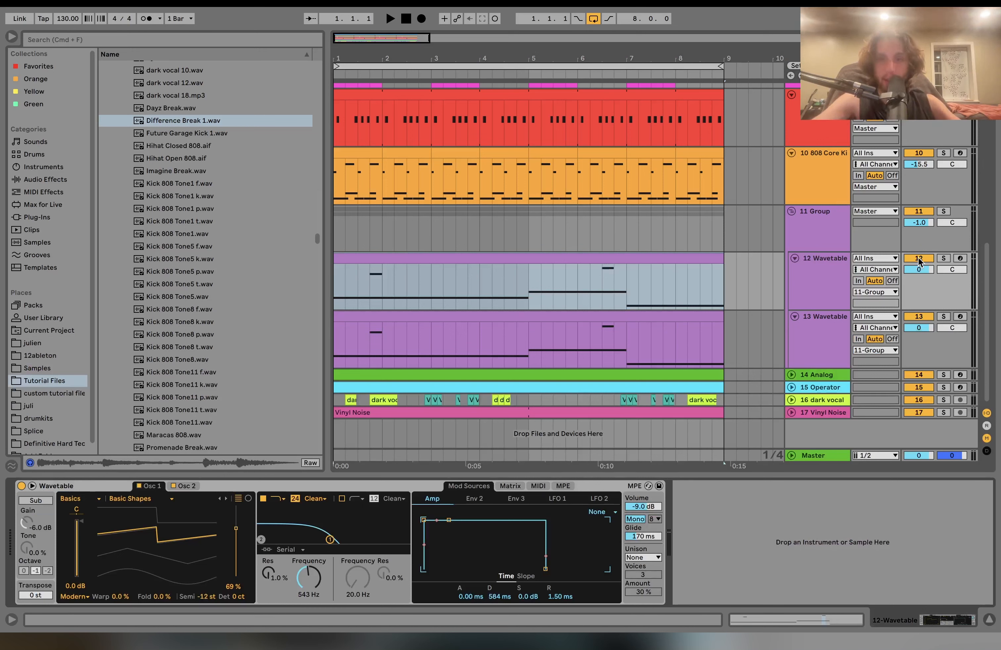
- Solo the first Wavetable bass to check Osc 2, then solo the second bass layer
left_click(943, 258)
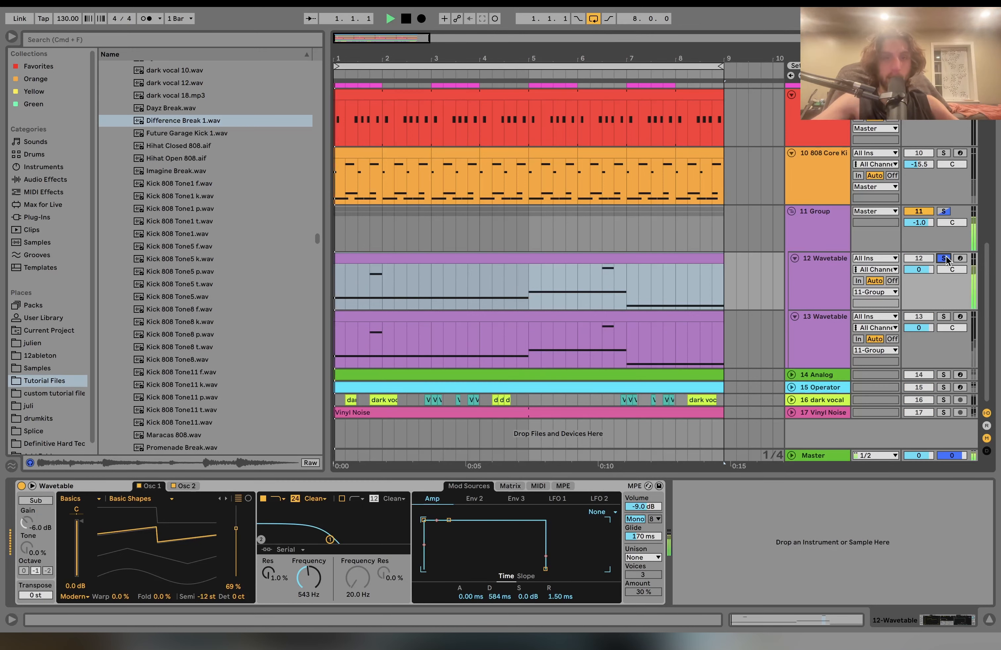
left_click(404, 18)
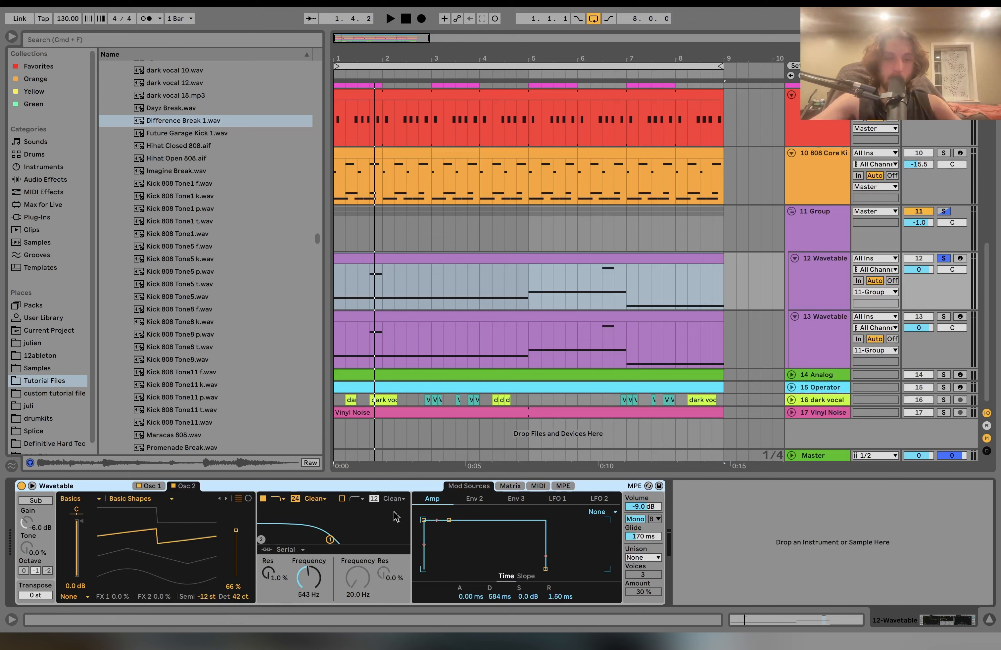
left_click(944, 316)
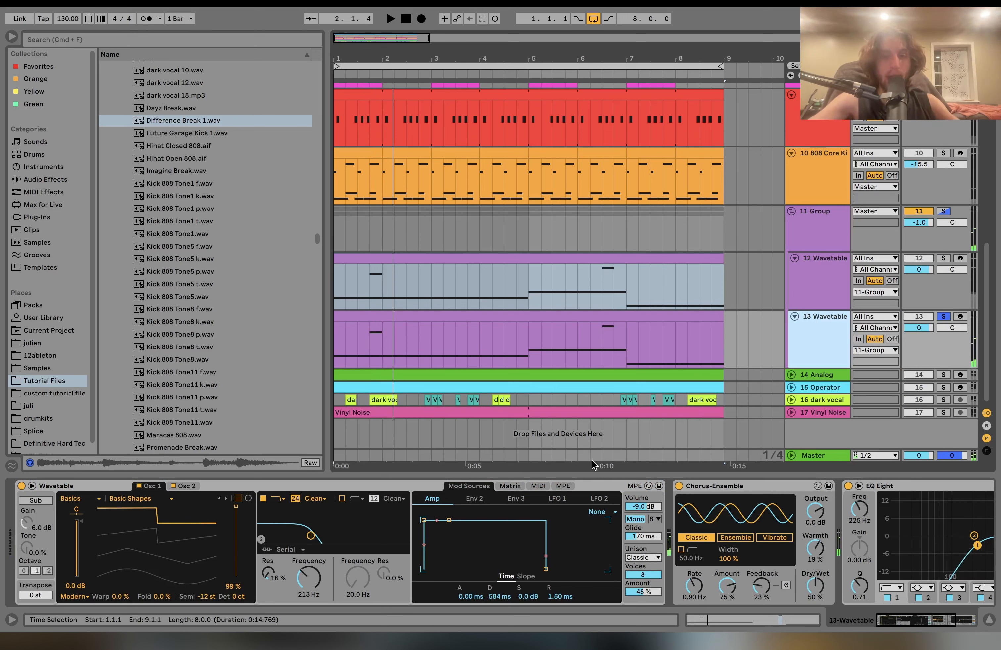
- Review the second layer's Chorus-Ensemble and EQ Eight, then select the bass Group and unsolo it
left_click(389, 18)
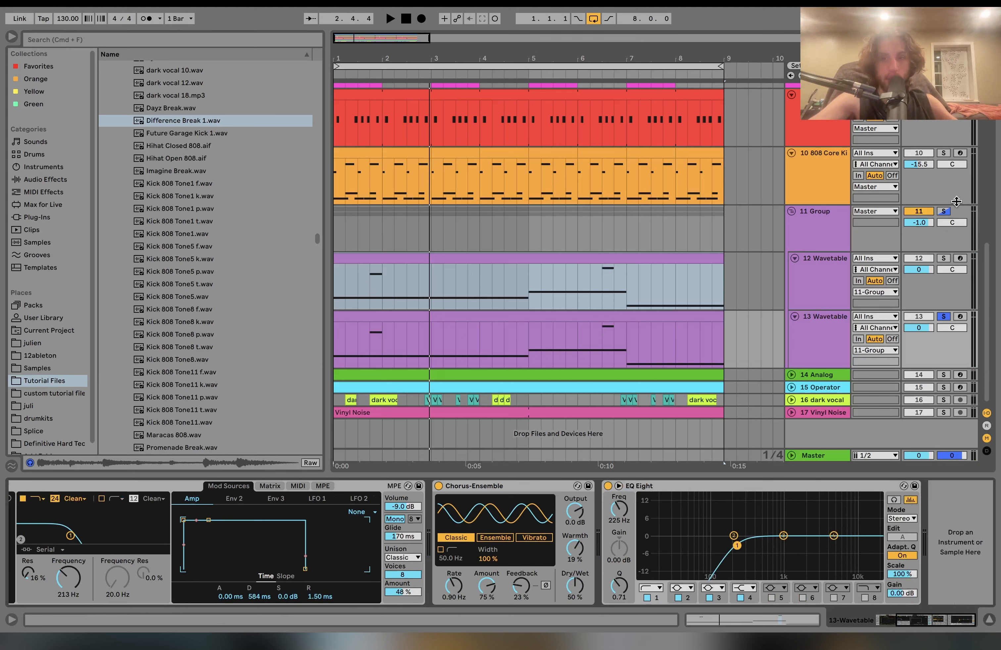
left_click(389, 18)
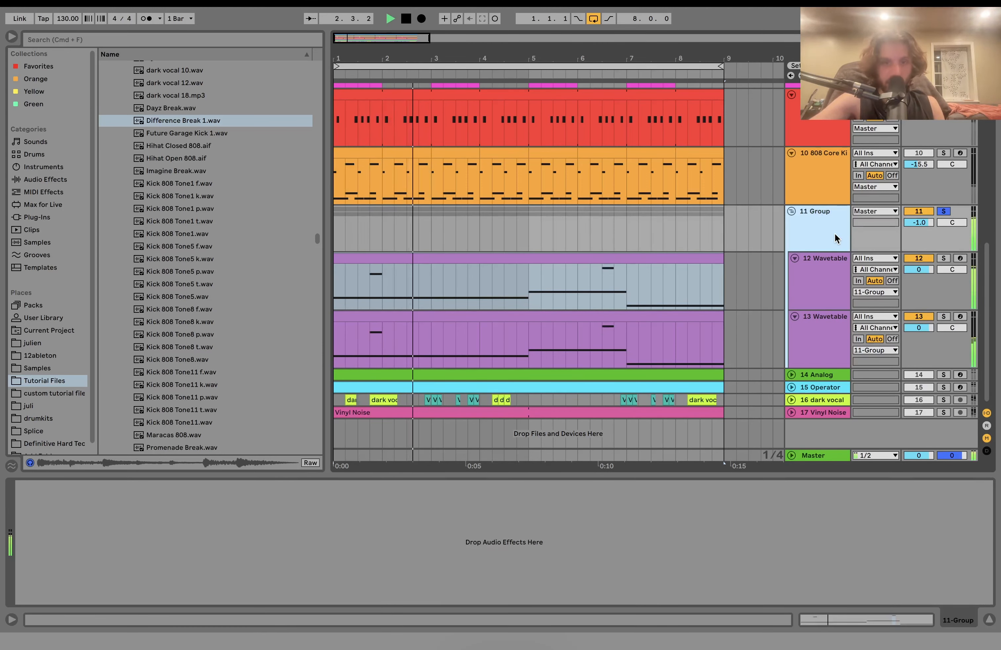
left_click(944, 211)
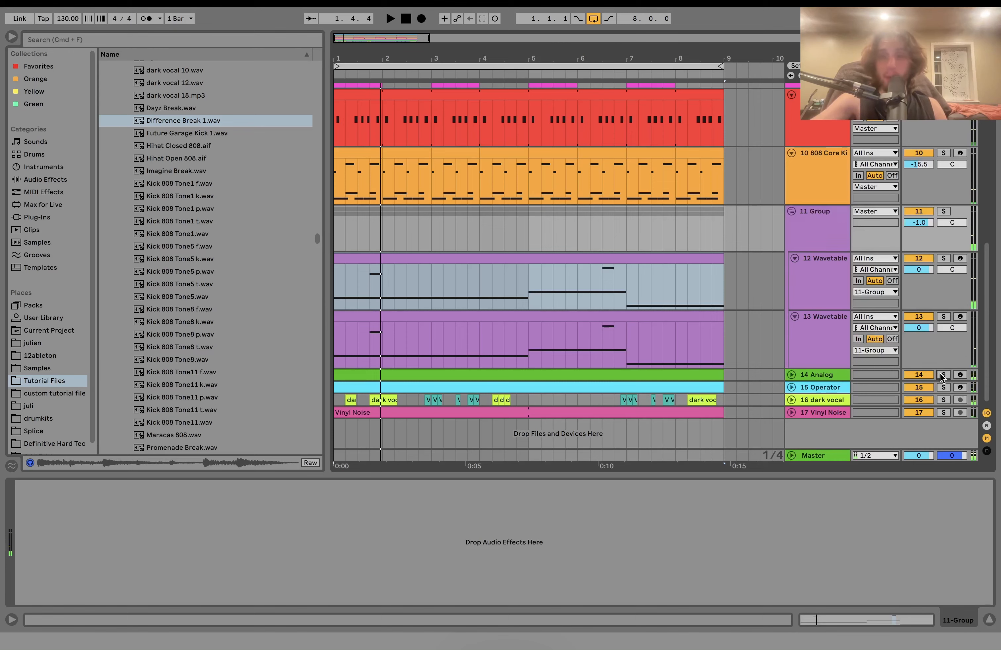
- Solo the 14 Analog pluck and inspect its clip's notes, picking the single note around bar 5
left_click(824, 373)
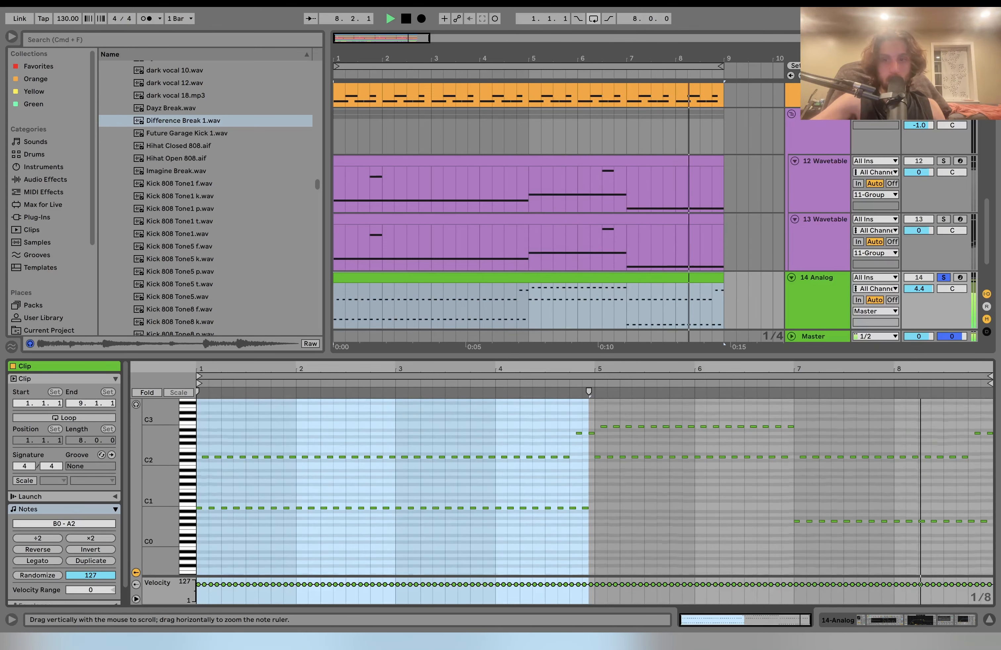
left_click(389, 17)
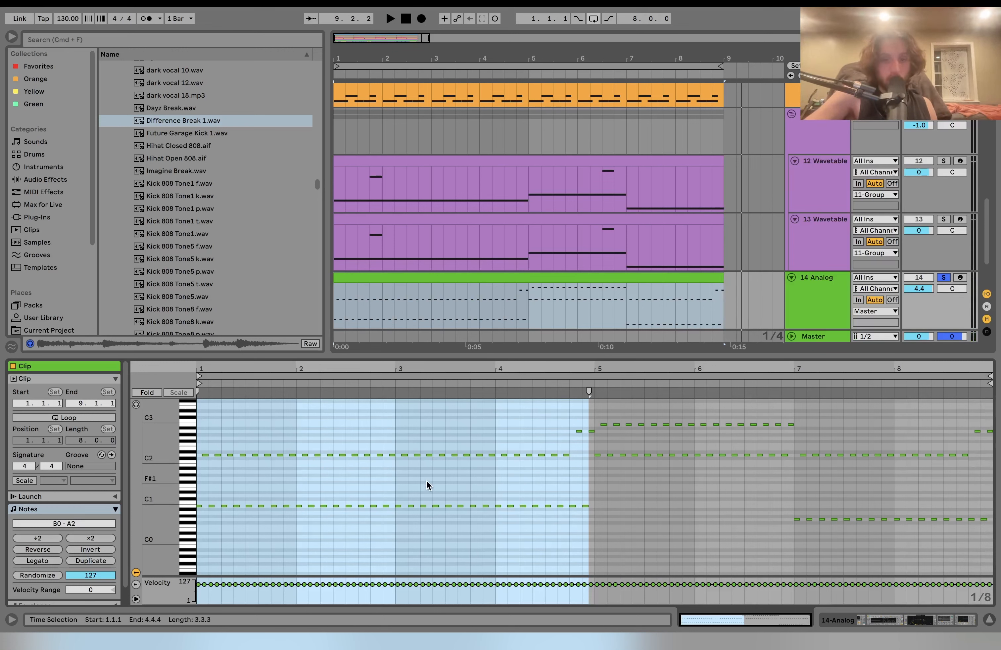
mouse_move(517, 490)
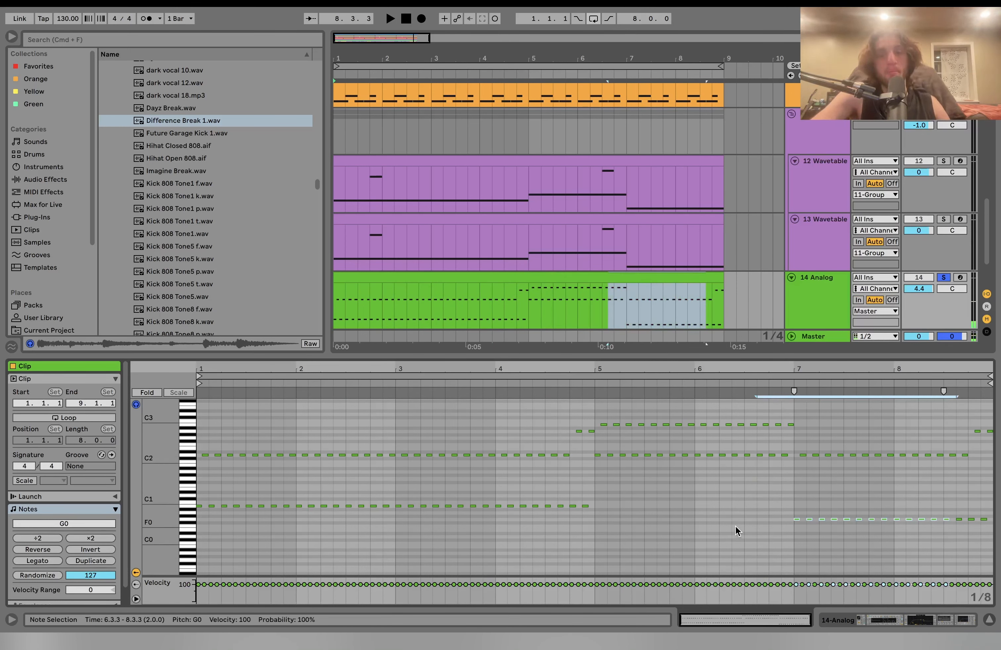
left_click(389, 18)
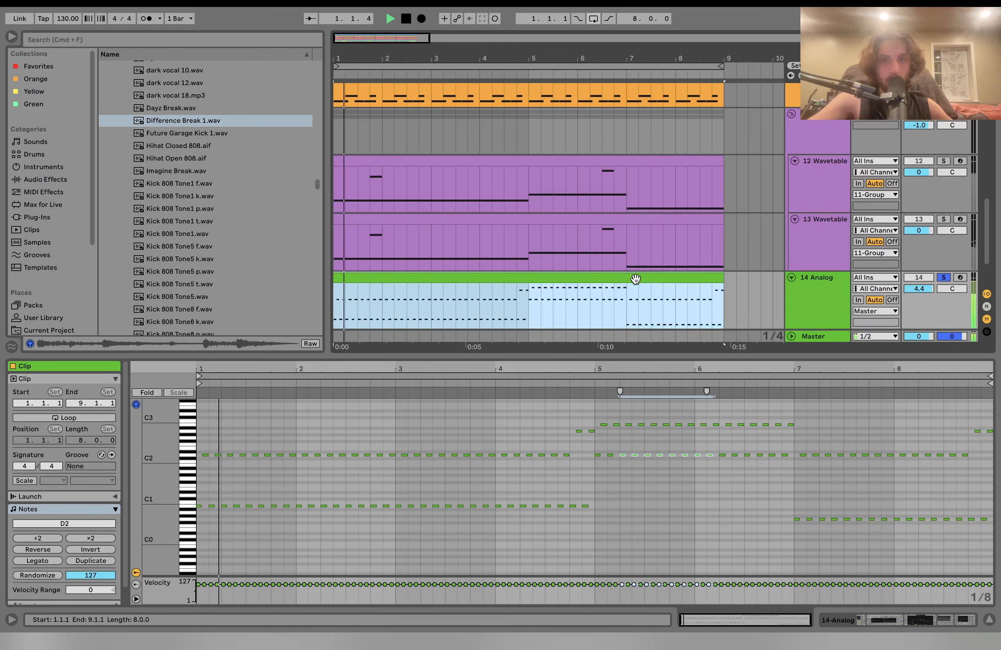
- Show Analog's Fil1 and Amp1 envelopes, then the Hybrid Reverb and Amp following it
left_click(646, 313)
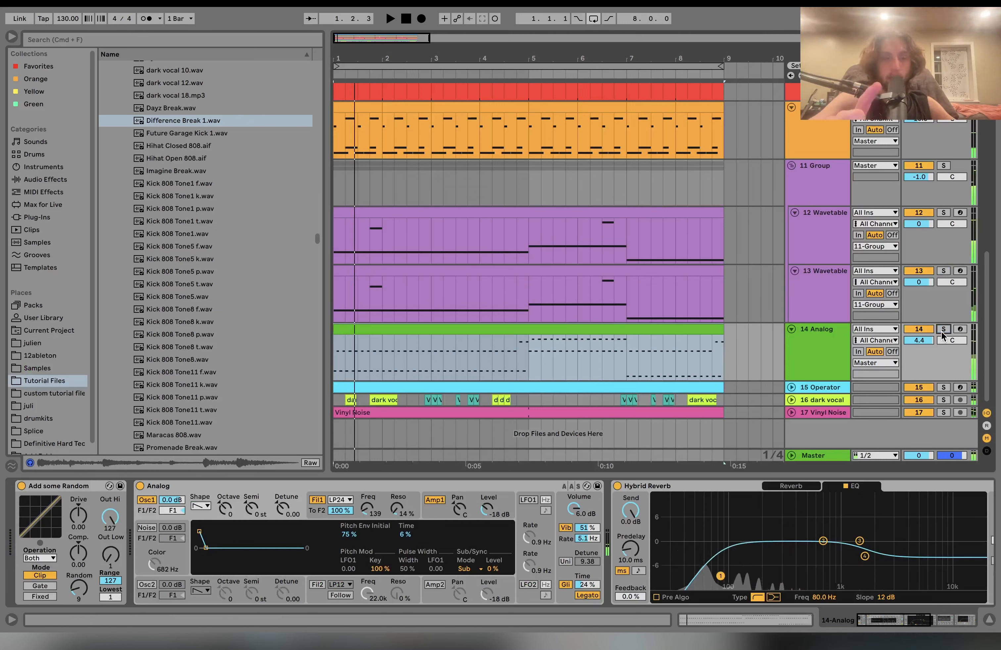
left_click(943, 329)
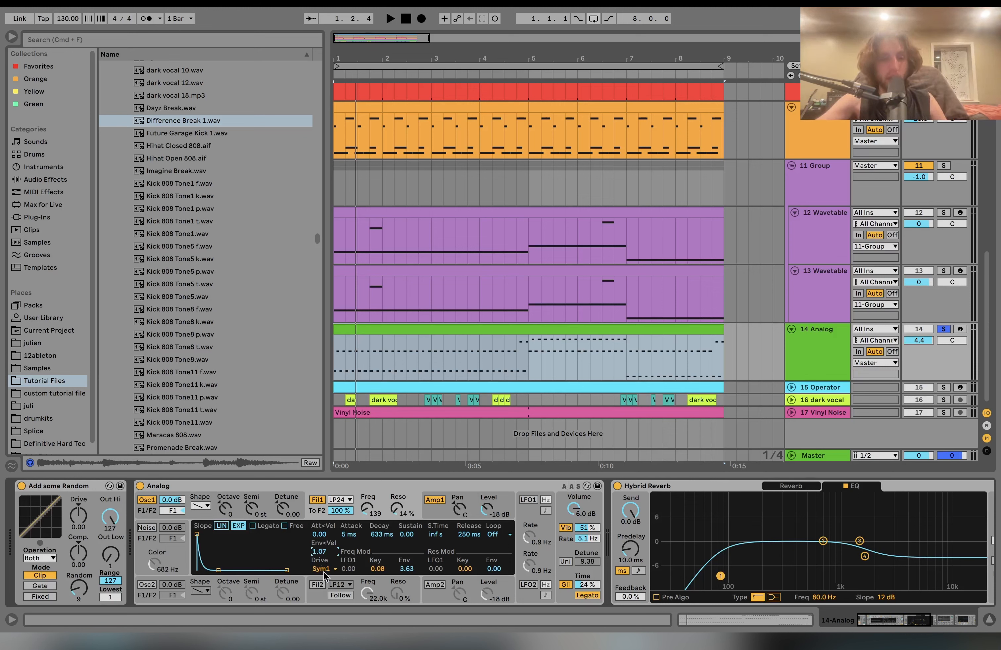
mouse_move(418, 577)
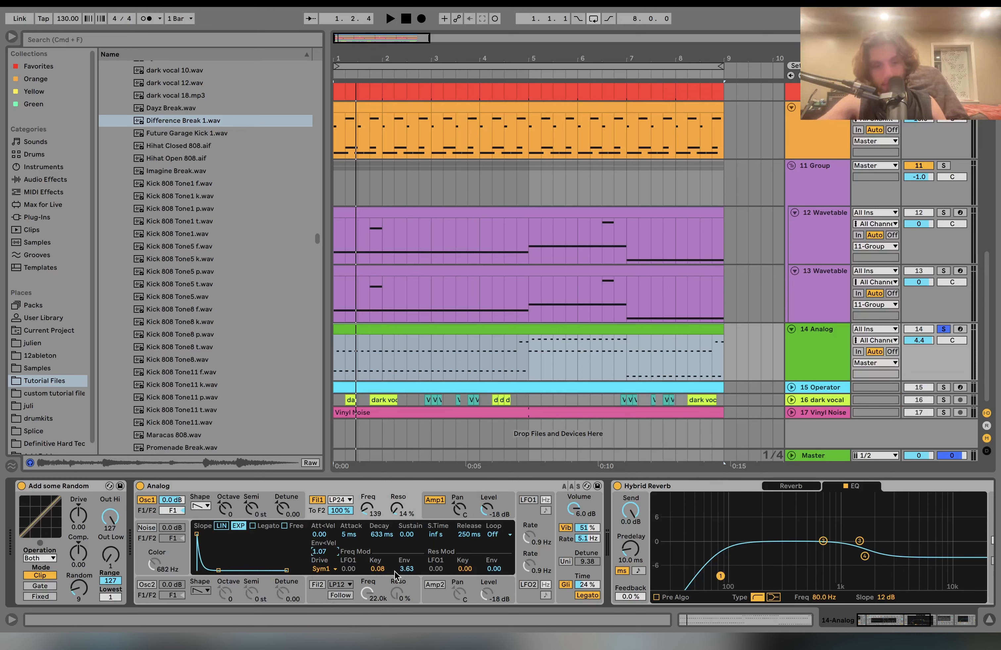
mouse_move(362, 564)
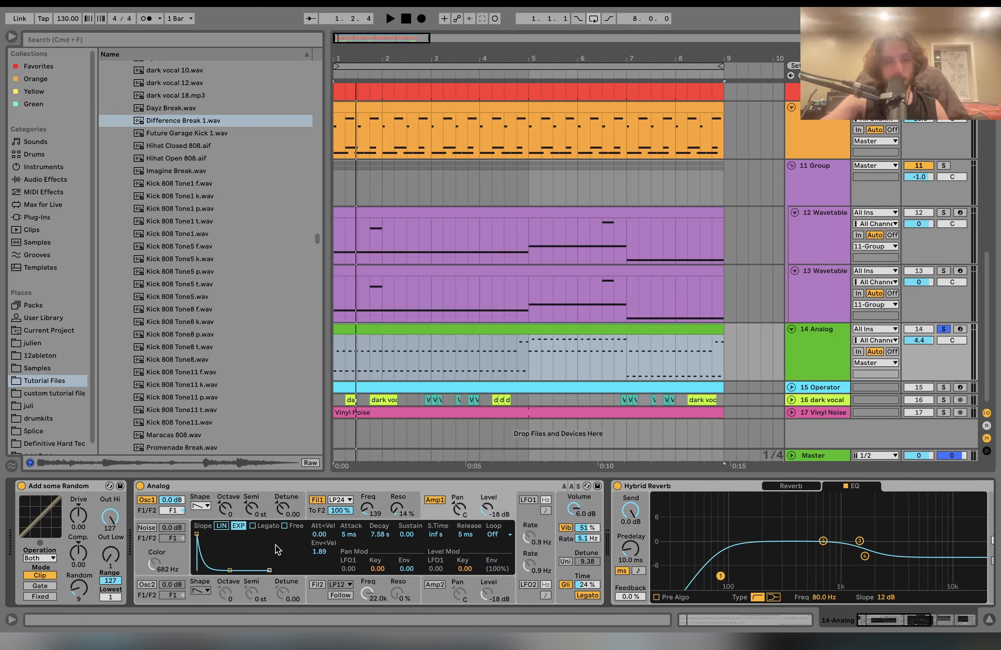
mouse_move(279, 614)
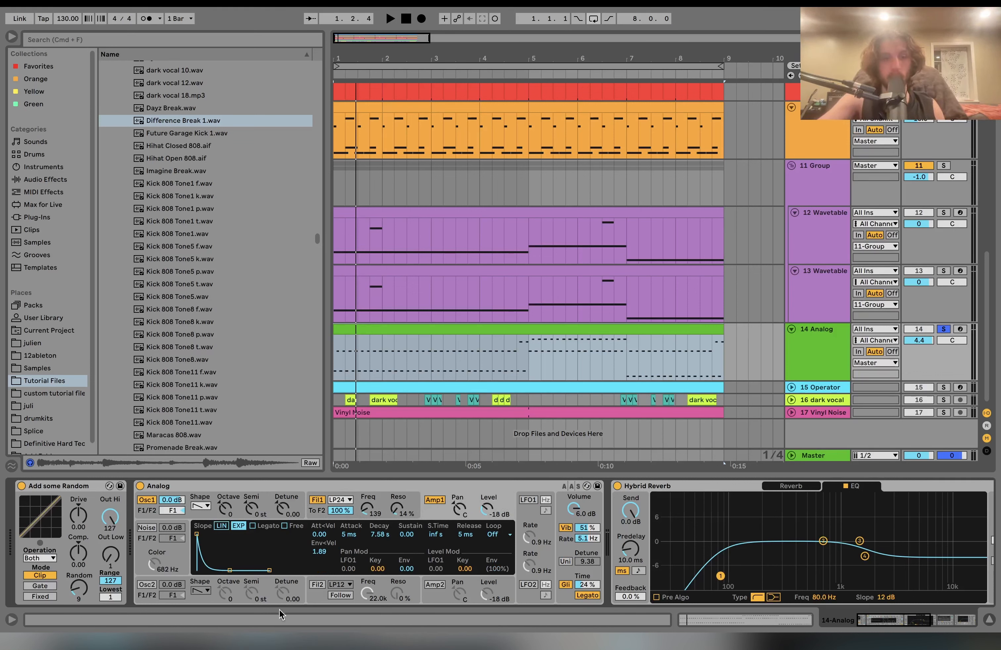
left_click(390, 17)
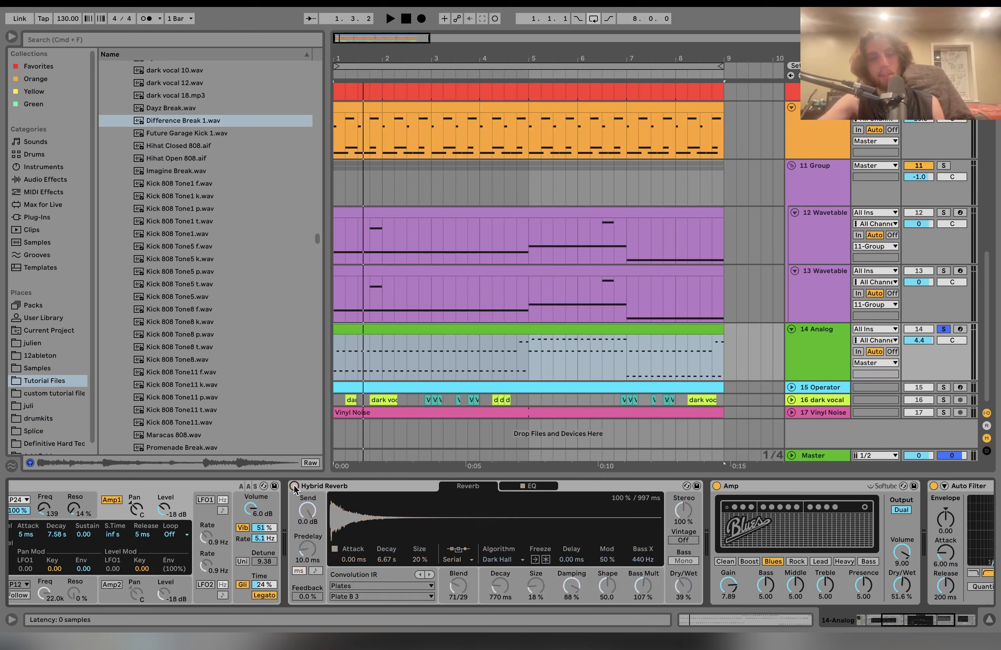
- Bypass and re-enable the pluck's Hybrid Reverb repeatedly to compare wet and dry
left_click(389, 18)
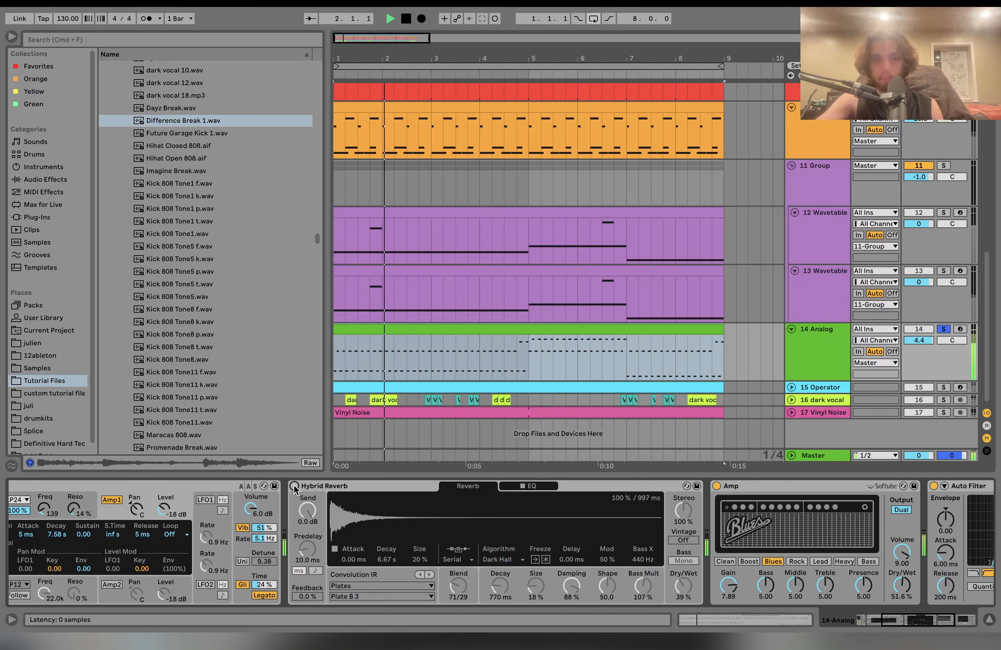
left_click(389, 18)
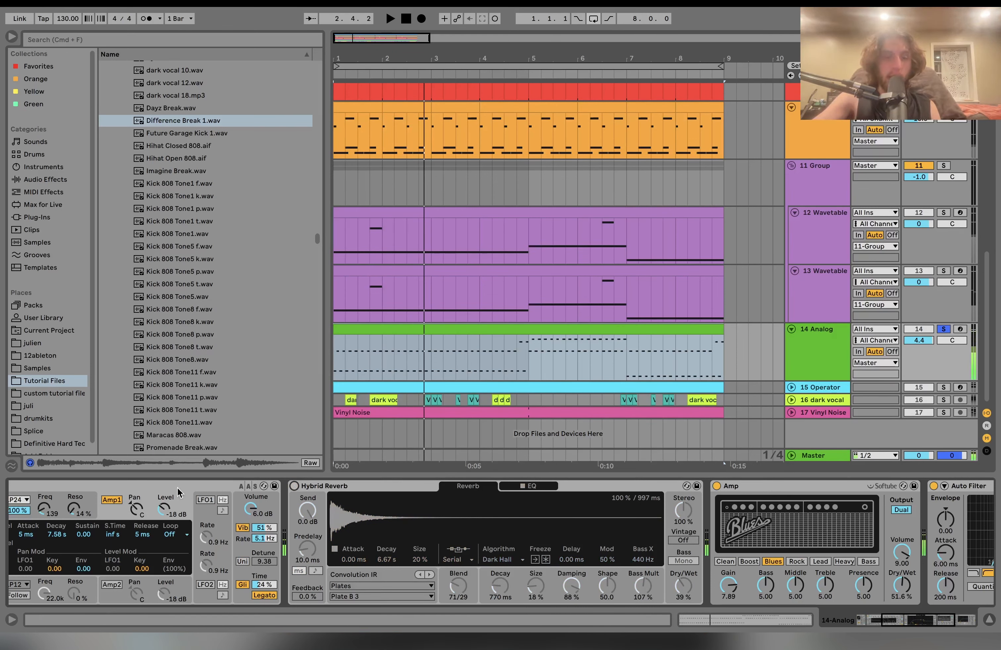
left_click(295, 485)
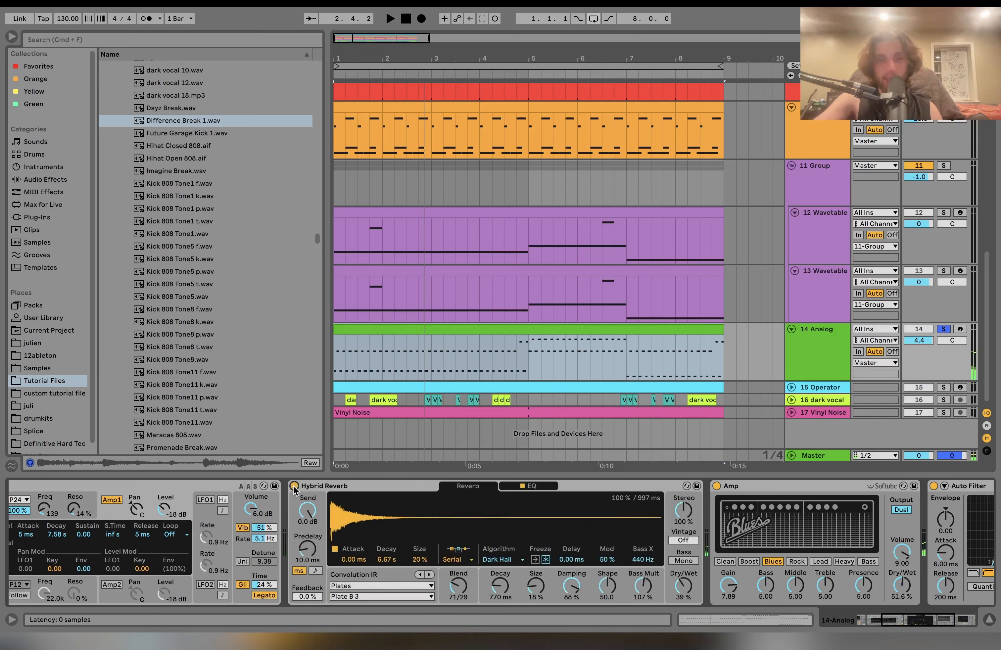
left_click(389, 18)
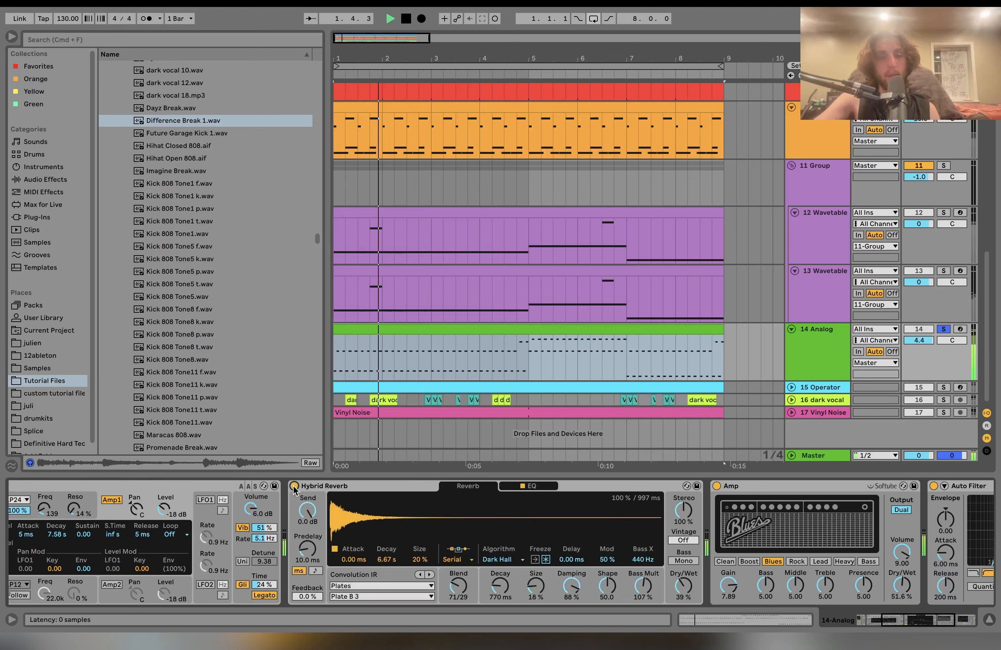
left_click(404, 18)
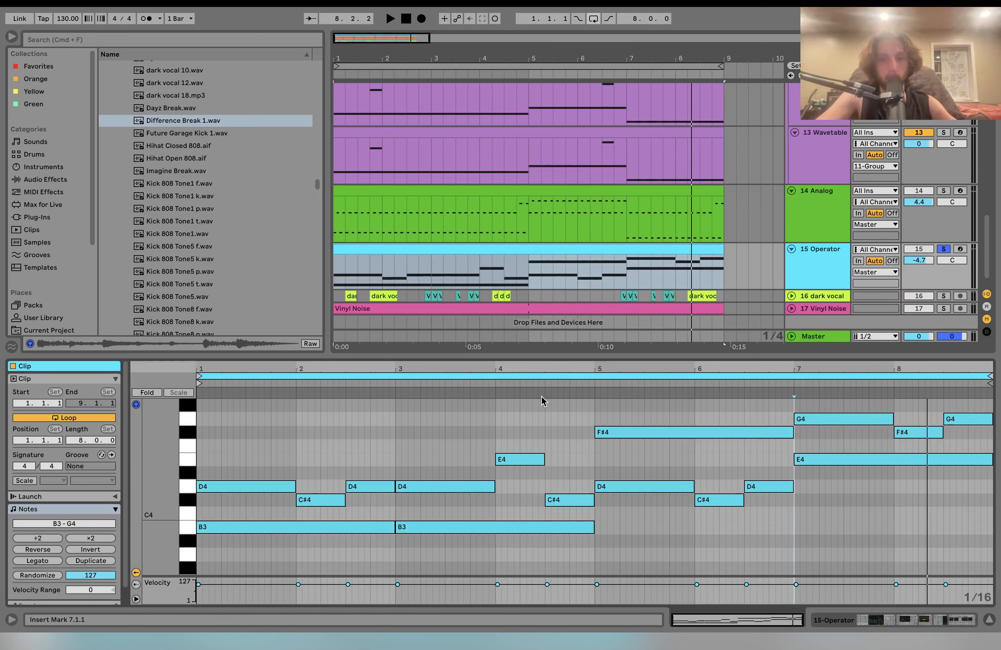
- Step through the Operator pad's chords: bars 1–3, bars 5–7, the G4 in bar 7 and F#4 in bar 8
left_click(389, 18)
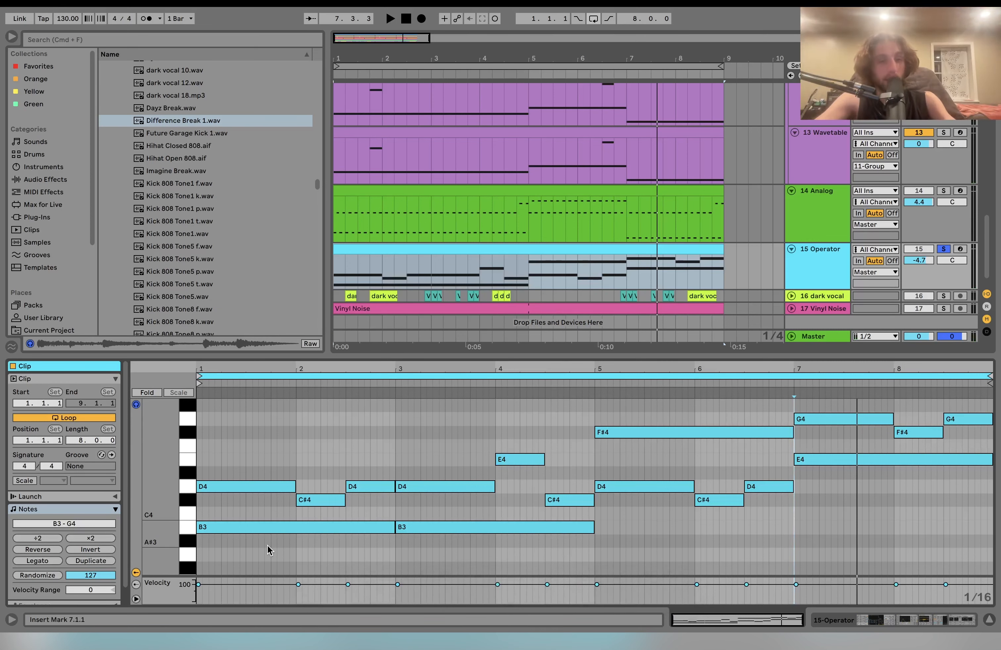
left_click(294, 526)
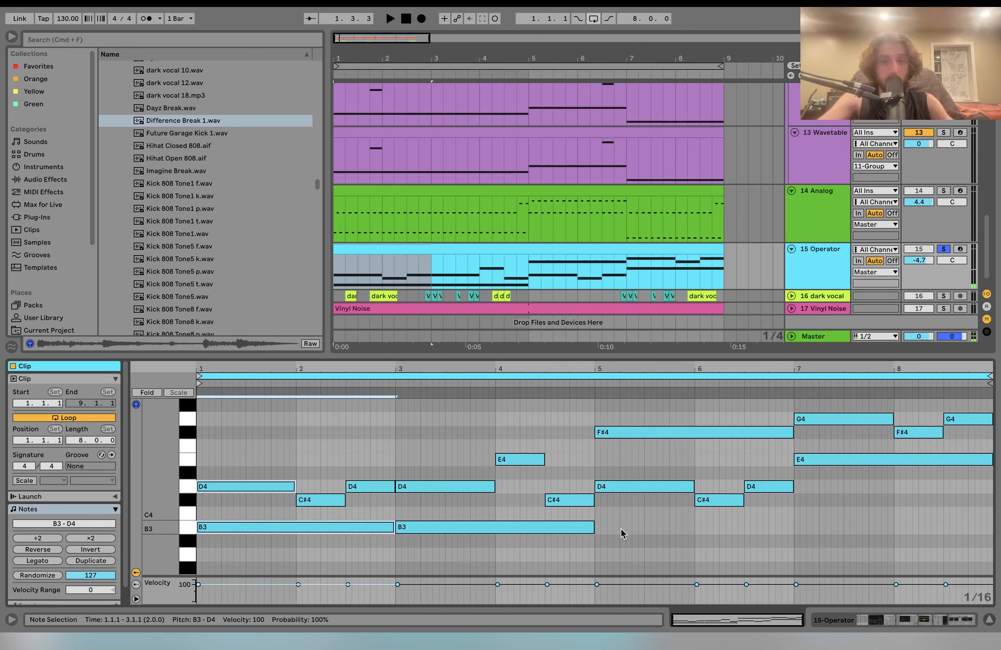
left_click(520, 459)
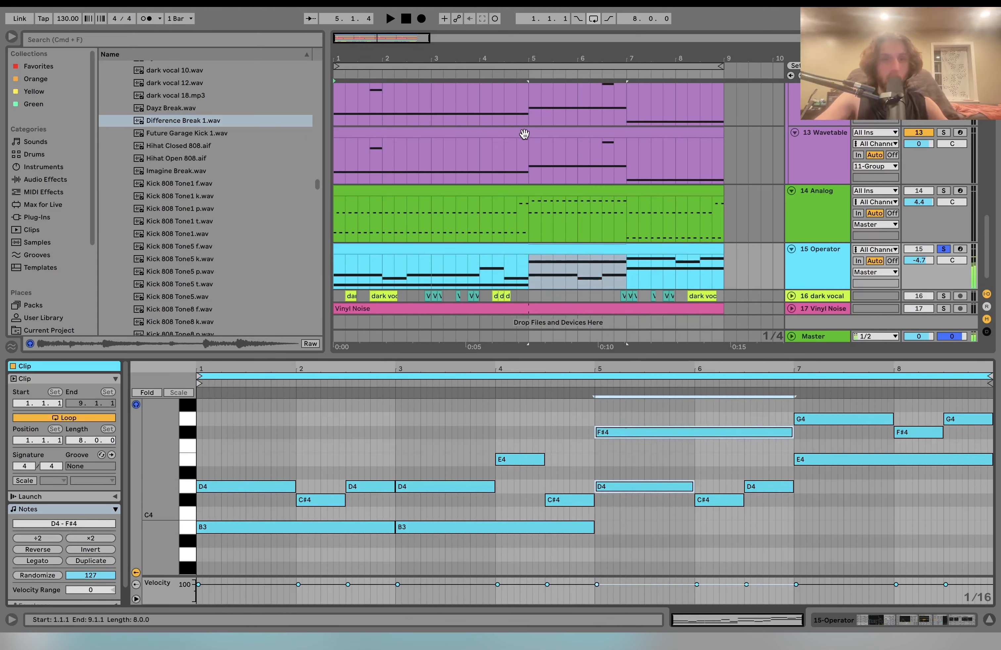
left_click(842, 419)
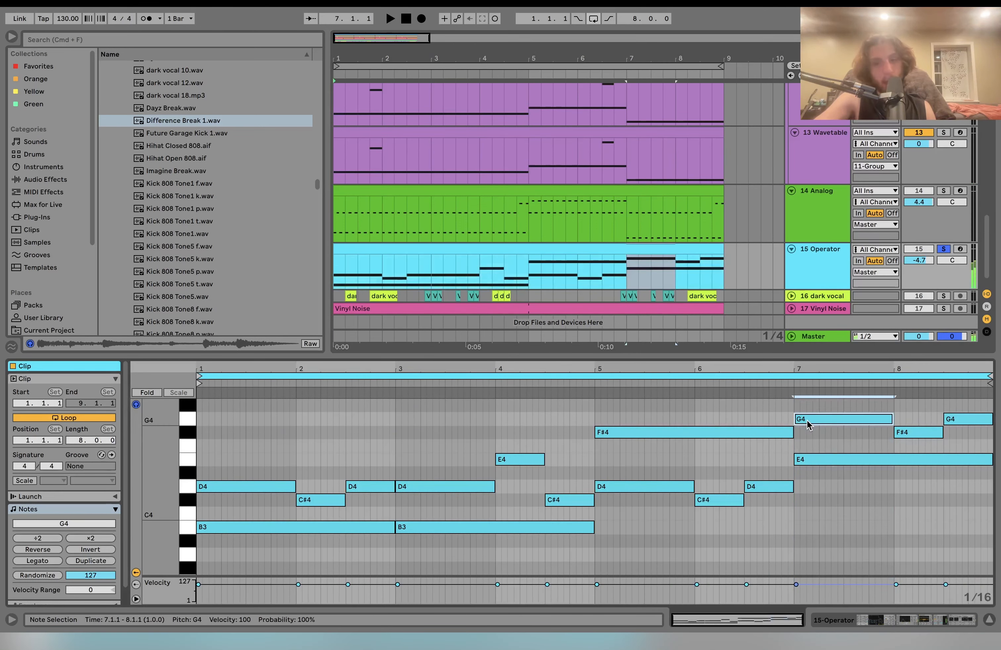
left_click(917, 432)
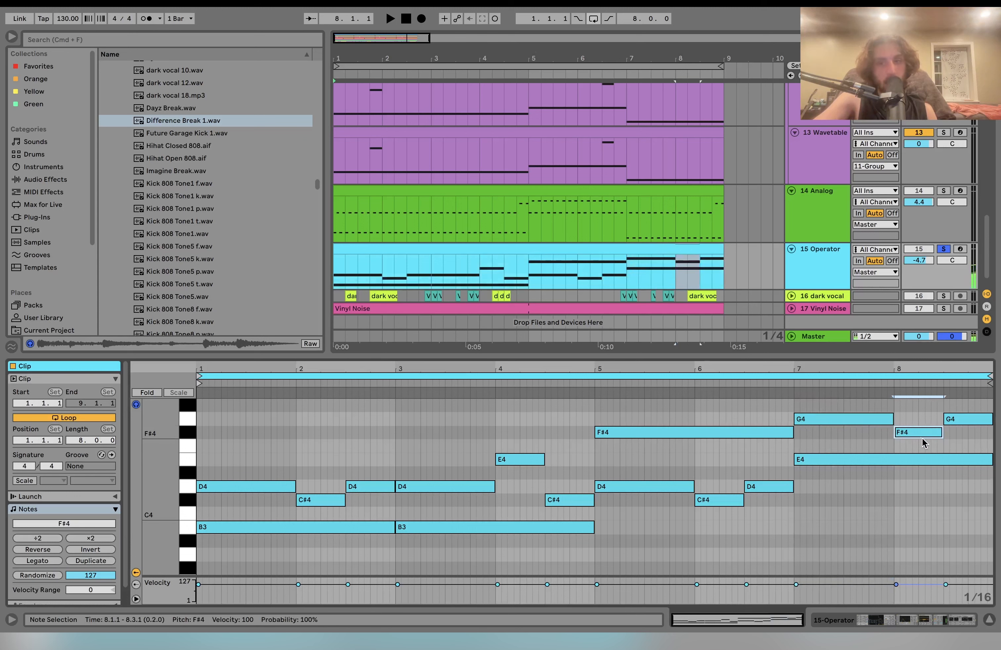
- Switch the Operator track from Clip View to its device chain with Auto Filter, Chorus-Ensemble and Drum Buss
left_click(390, 18)
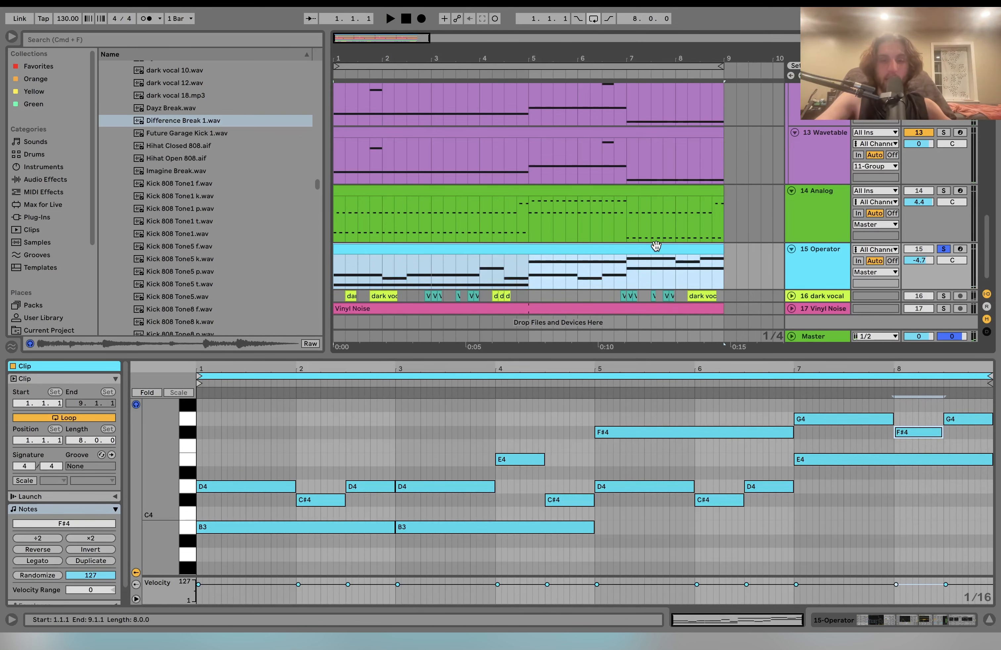
left_click(592, 17)
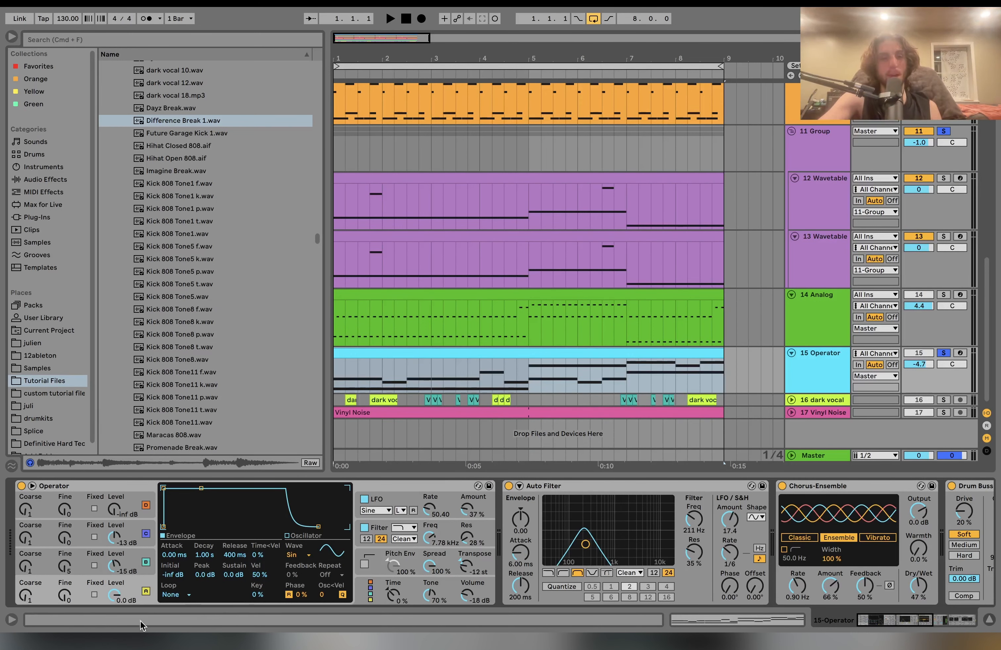
- View Operator's LFO, then solo track 16 dark vocal and play the arrangement
left_click(509, 486)
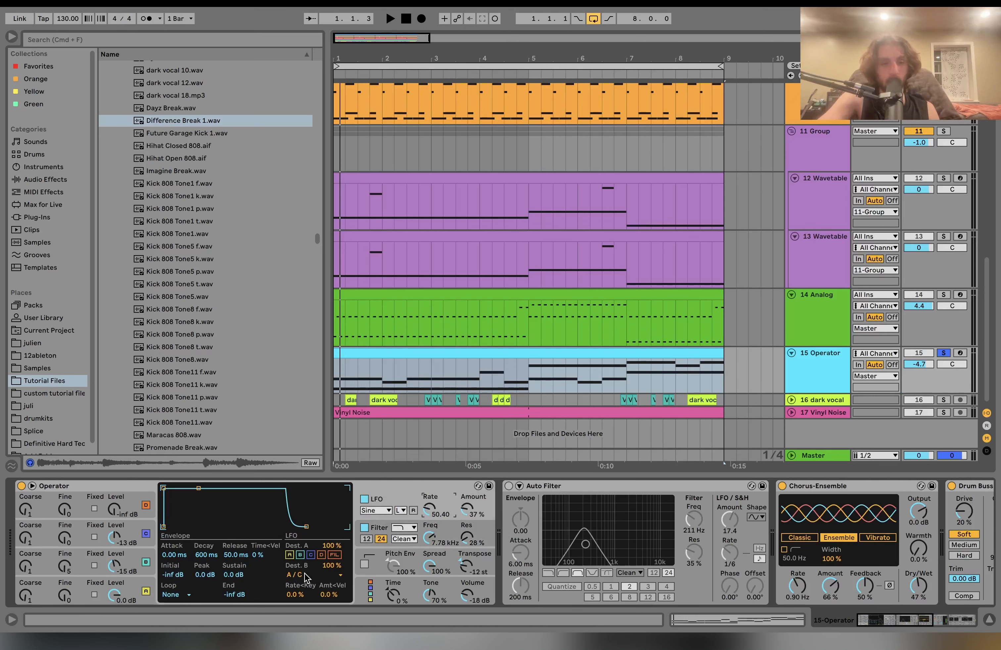
left_click(308, 574)
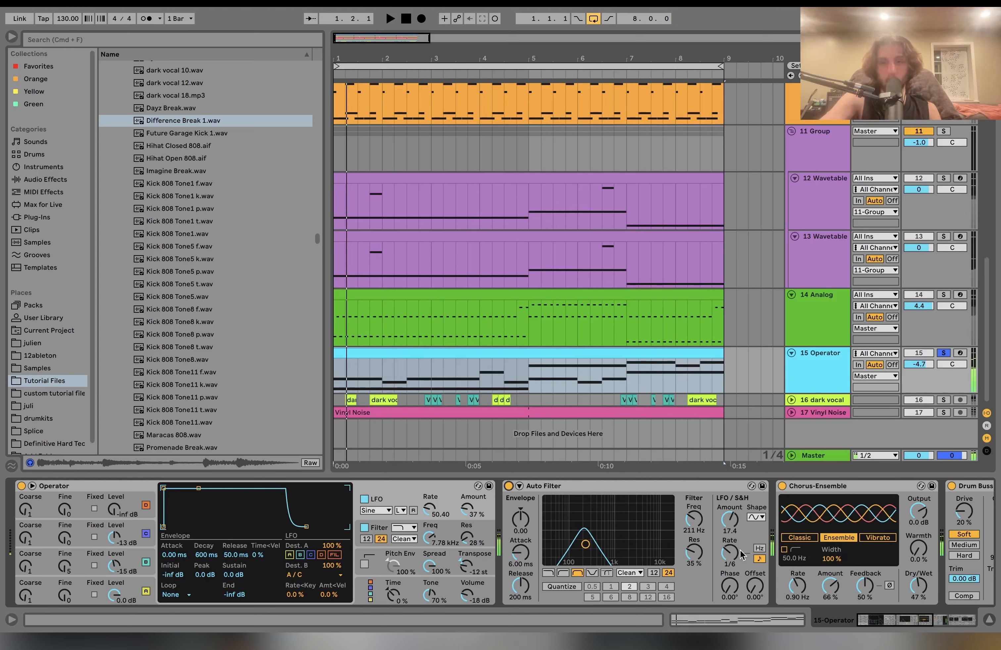
left_click(943, 352)
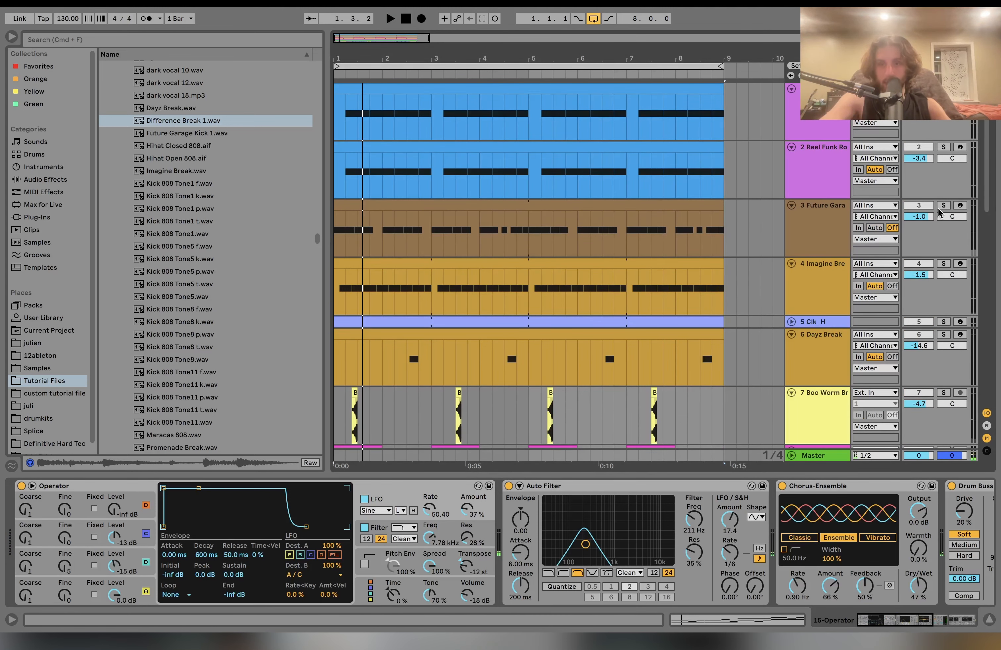
left_click(943, 264)
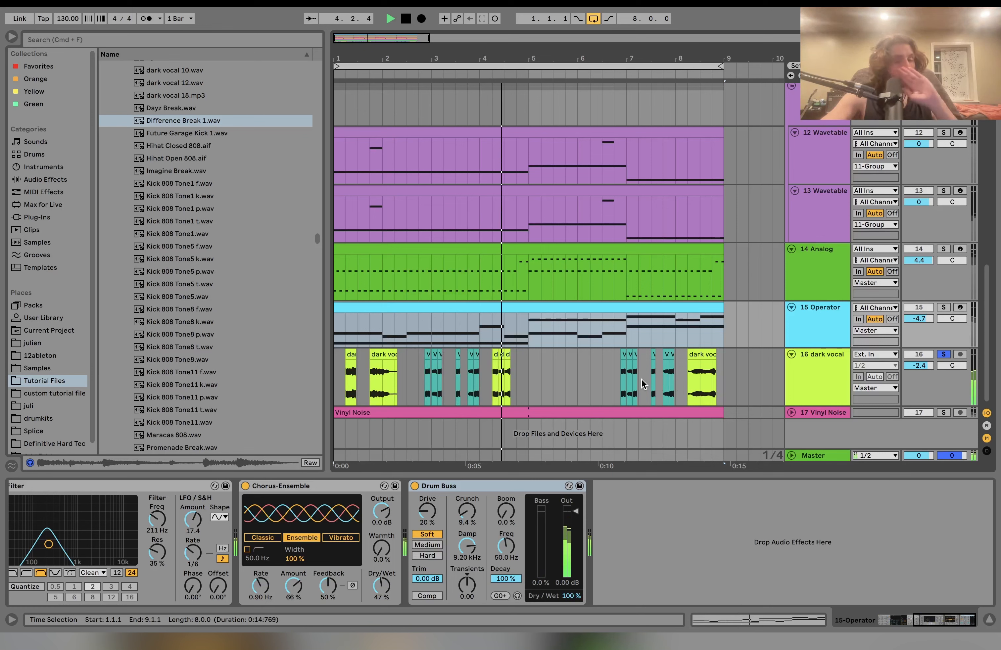
- Briefly solo the Analog pluck, then select the dark vocal track and keep only it soloed
left_click(943, 249)
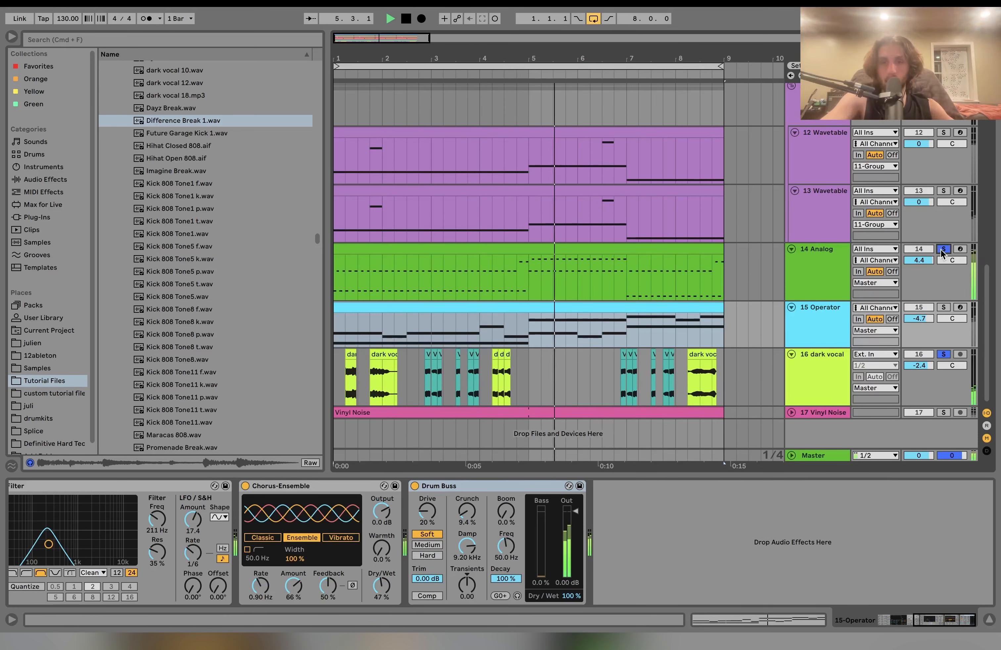
left_click(943, 249)
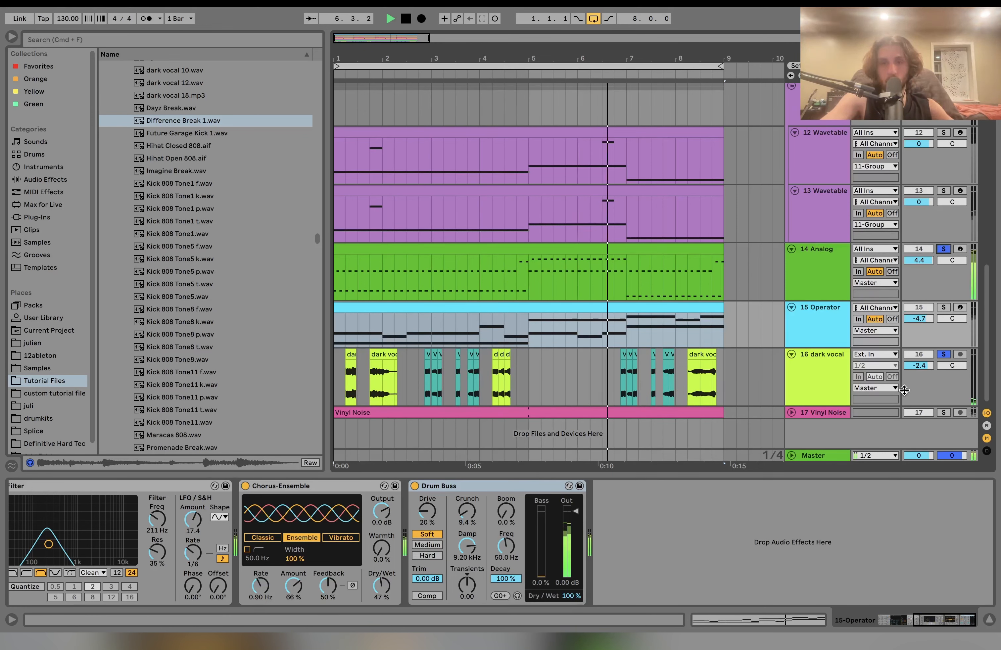
left_click(819, 354)
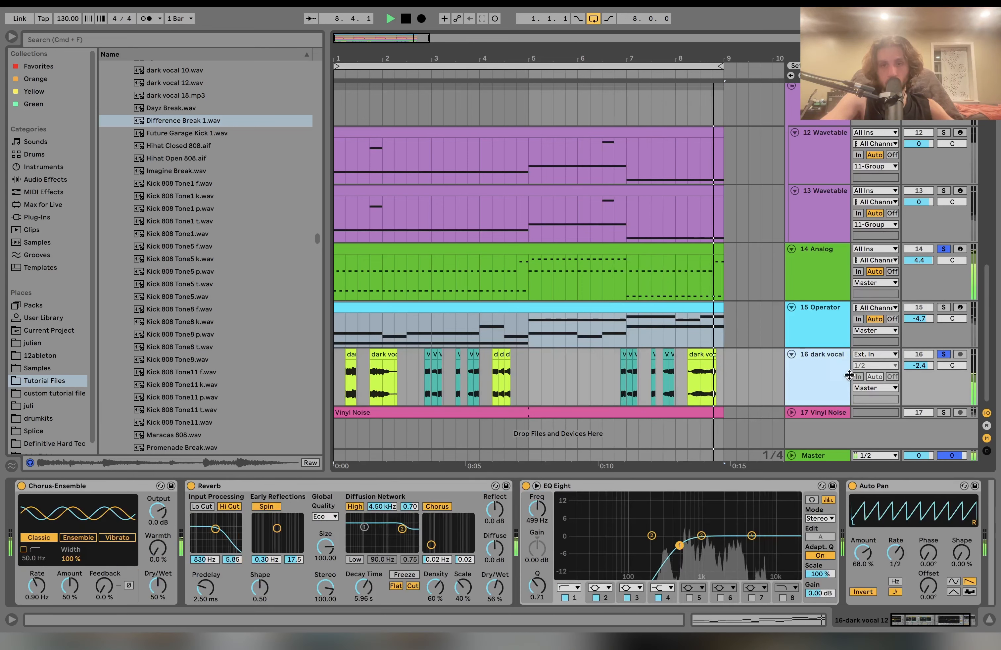
left_click(943, 353)
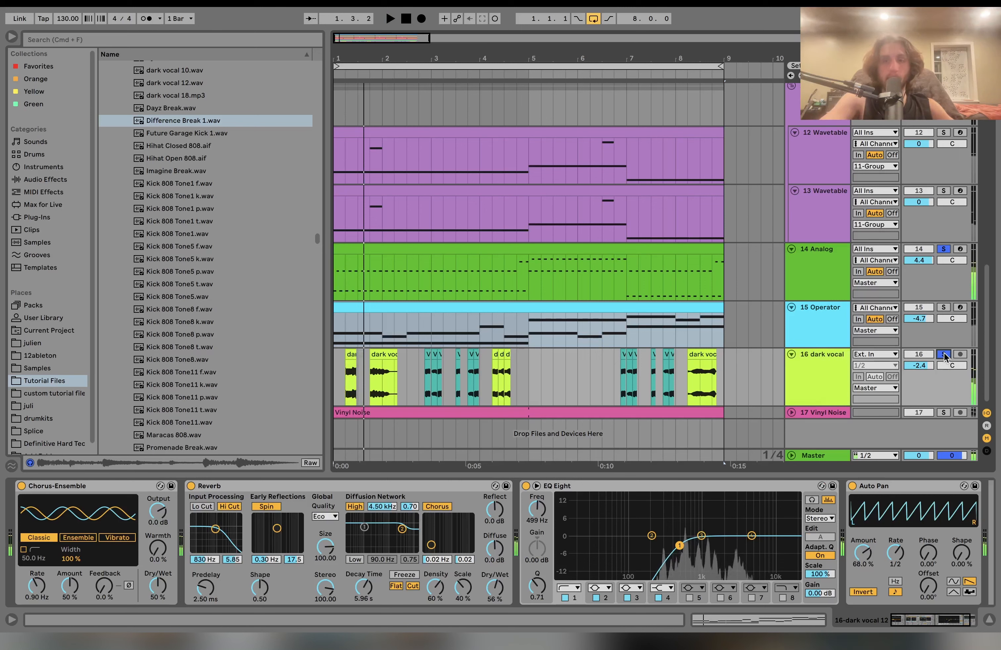
left_click(943, 354)
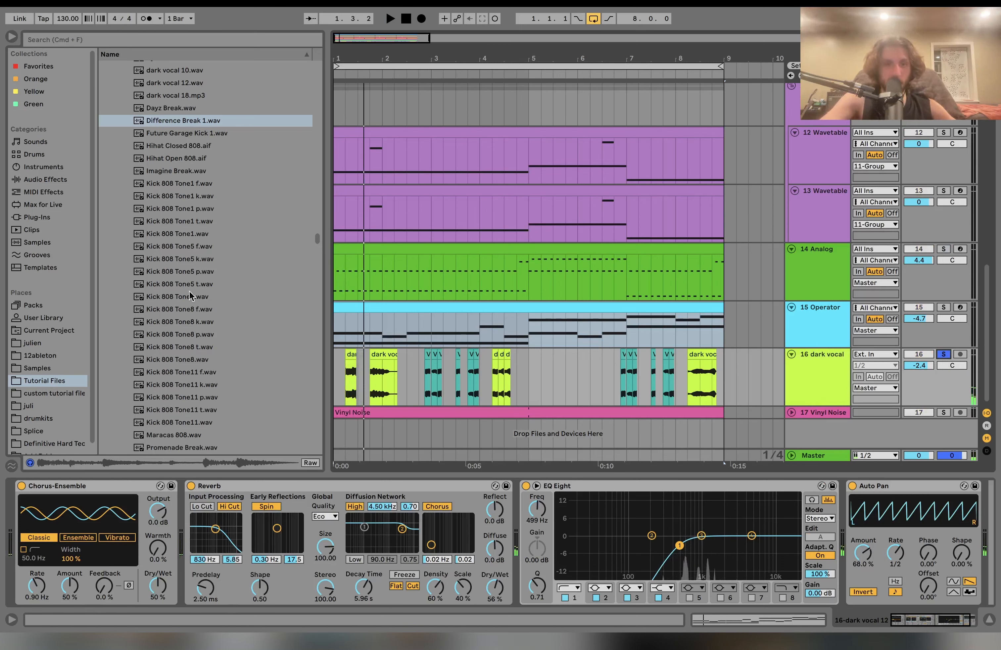
- Preview dark vocal 10.wav, 12.wav, 18.mp3 and Vocal.wav in the browser
scroll("up", 3)
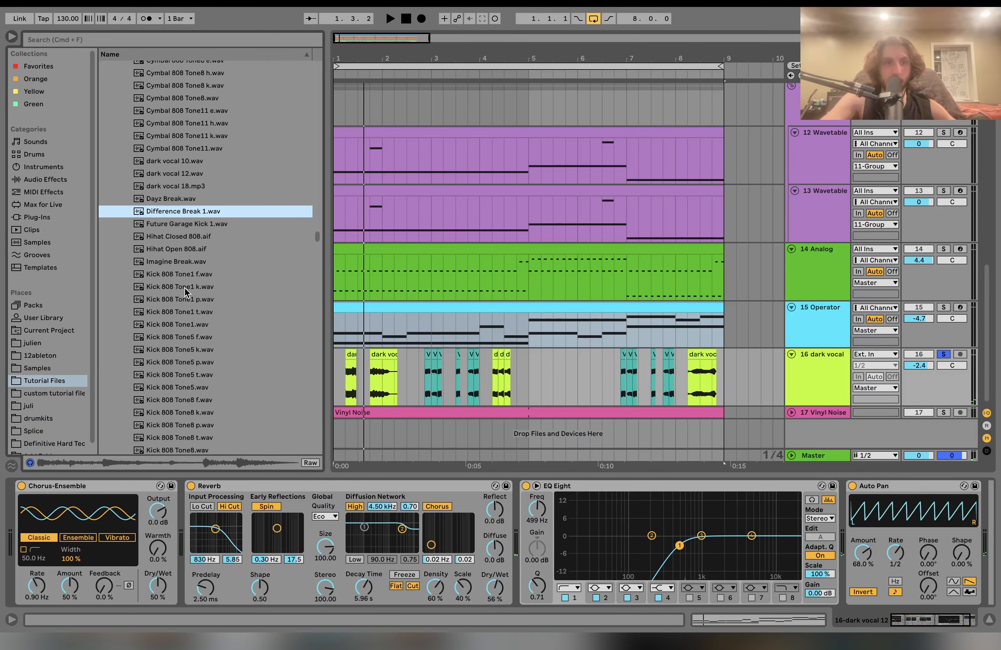
left_click(182, 169)
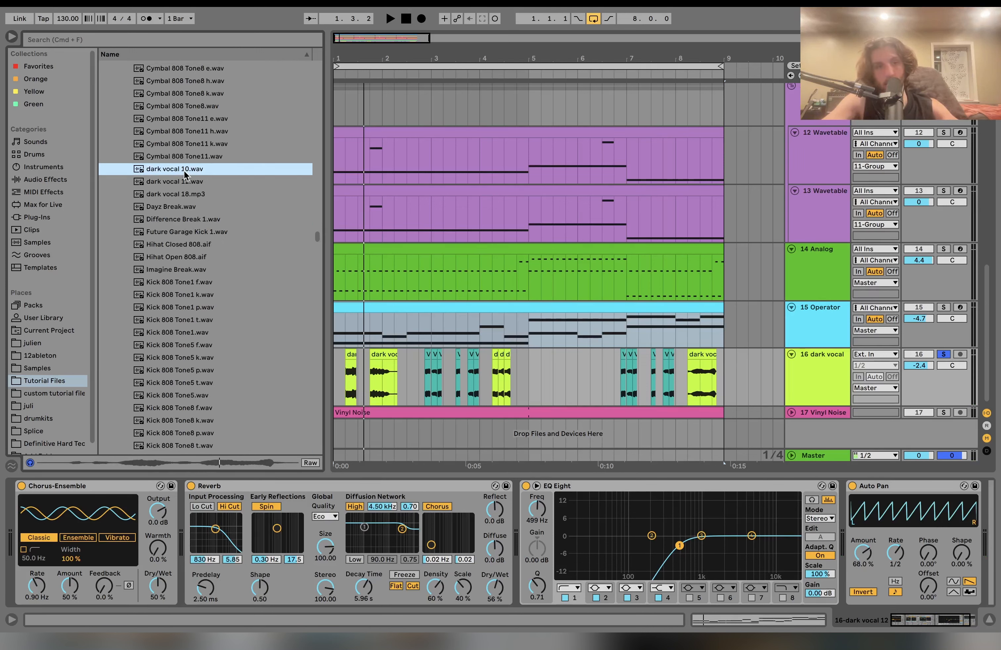
left_click(182, 180)
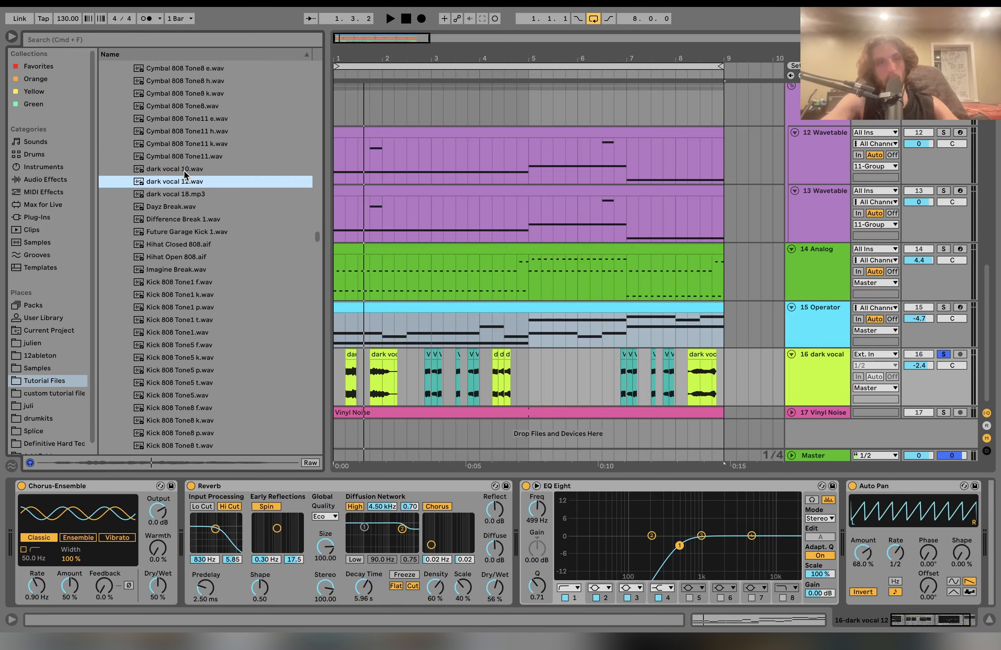
left_click(186, 194)
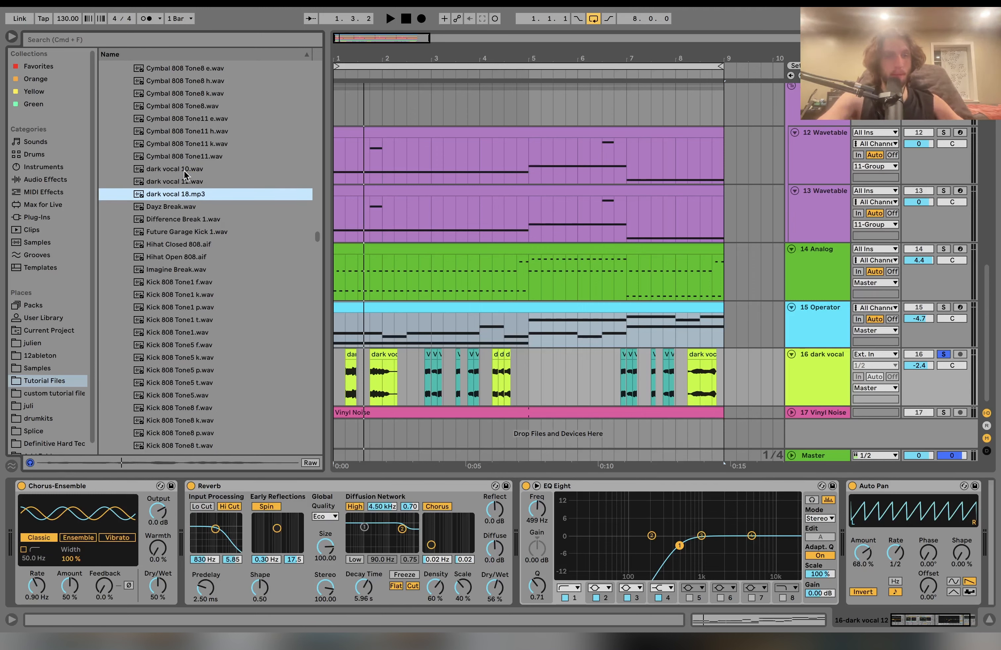
scroll("down", 3)
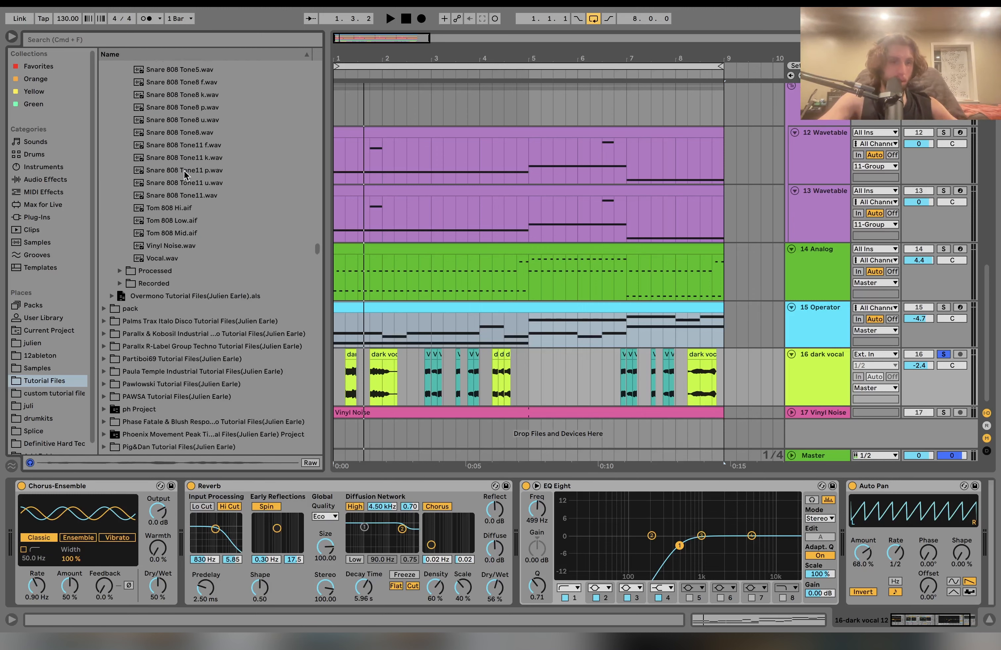
left_click(168, 276)
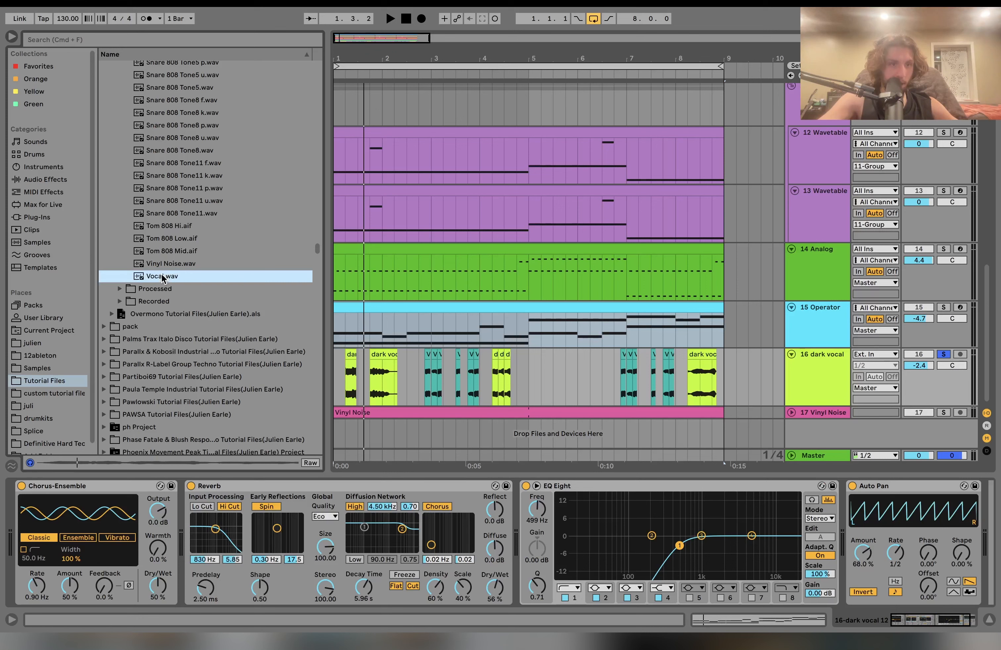
mouse_move(323, 433)
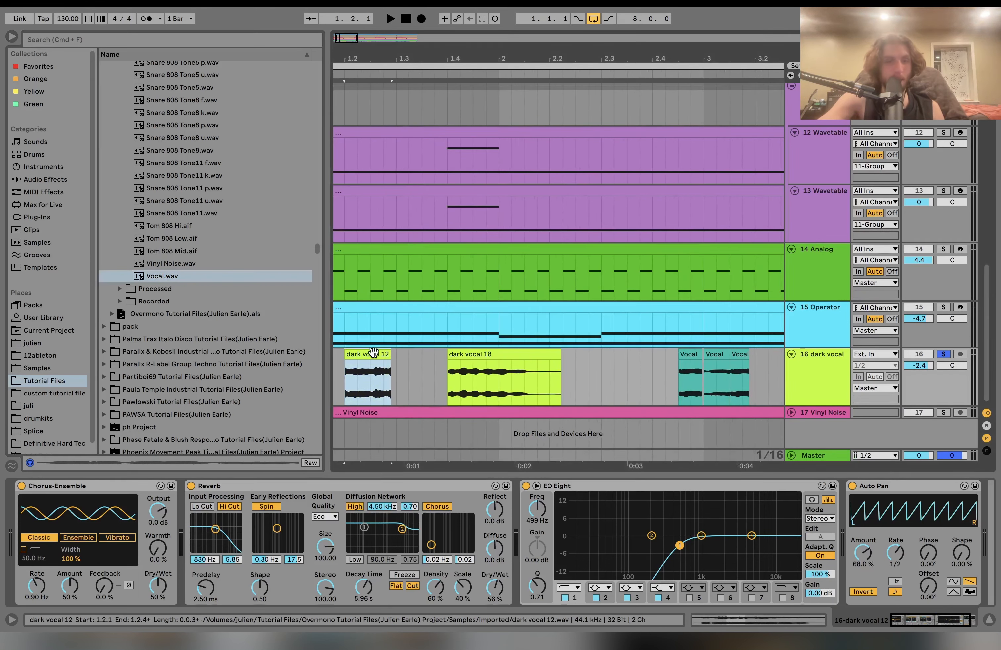
double_click(367, 373)
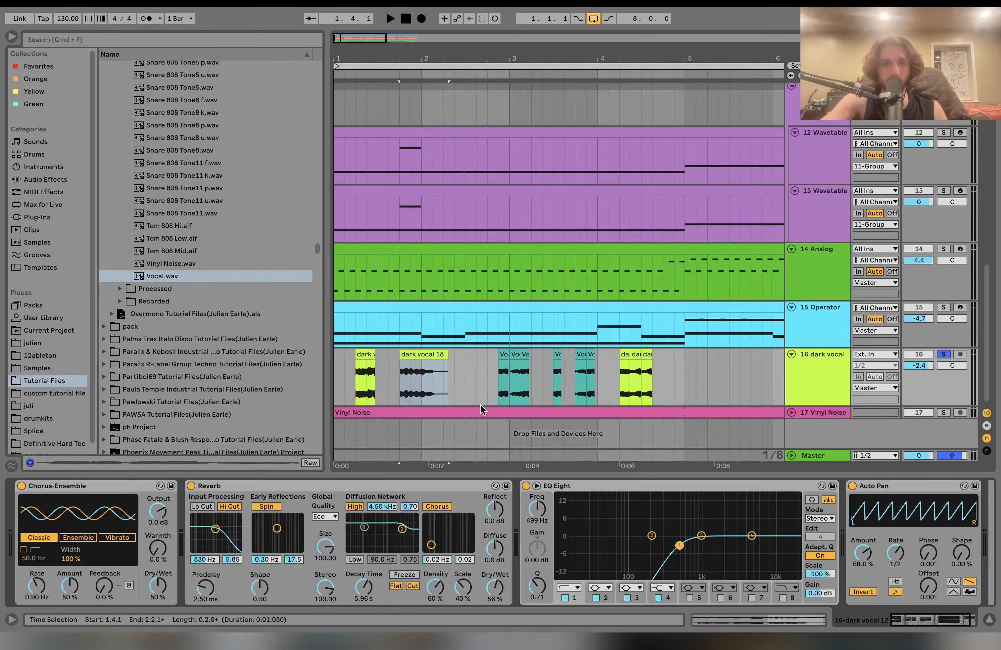
scroll("up", 3)
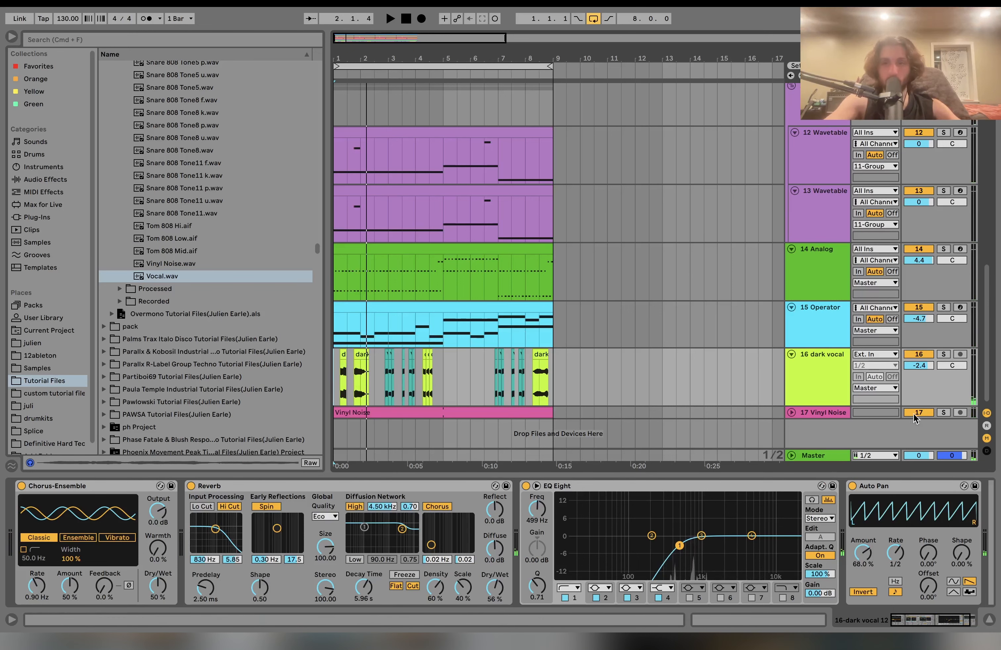
left_click(943, 354)
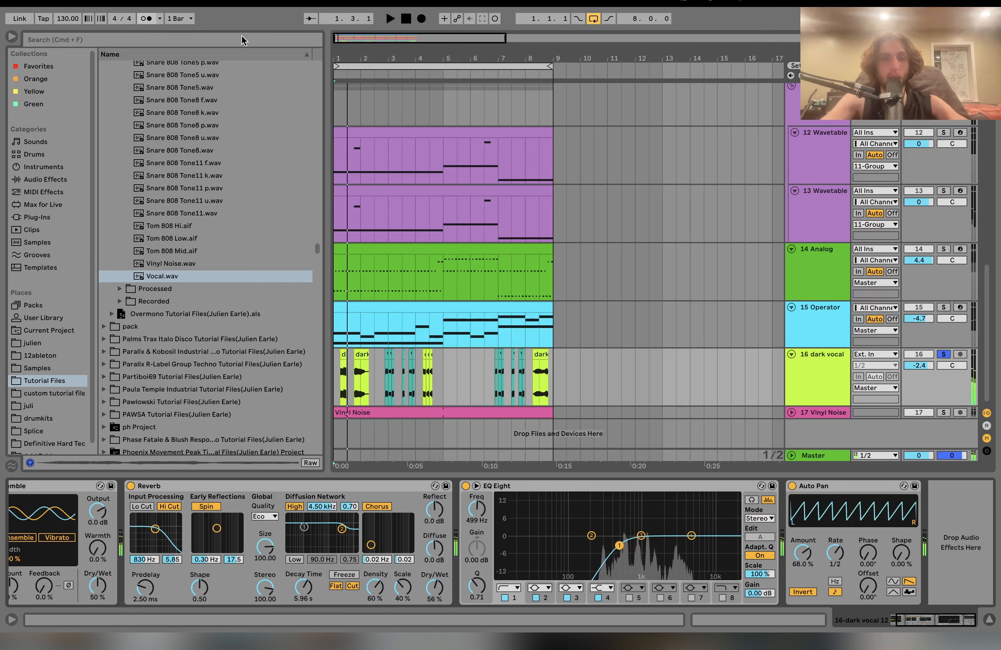
- Enlarge the Vinyl Noise track to show its EQ Eight, then browse the Current Project files
left_click(944, 412)
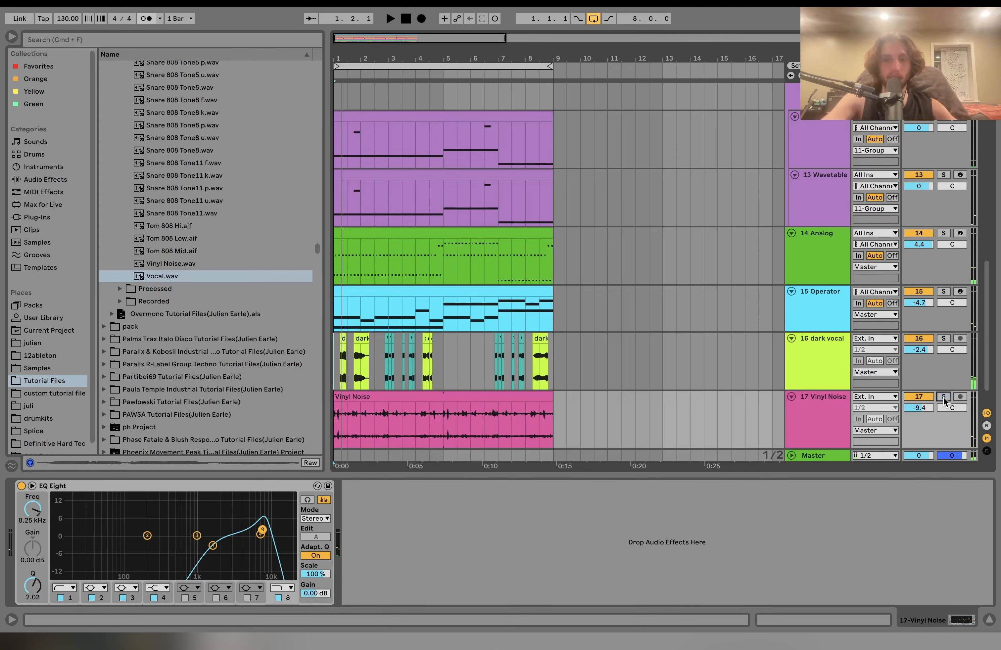
left_click(390, 18)
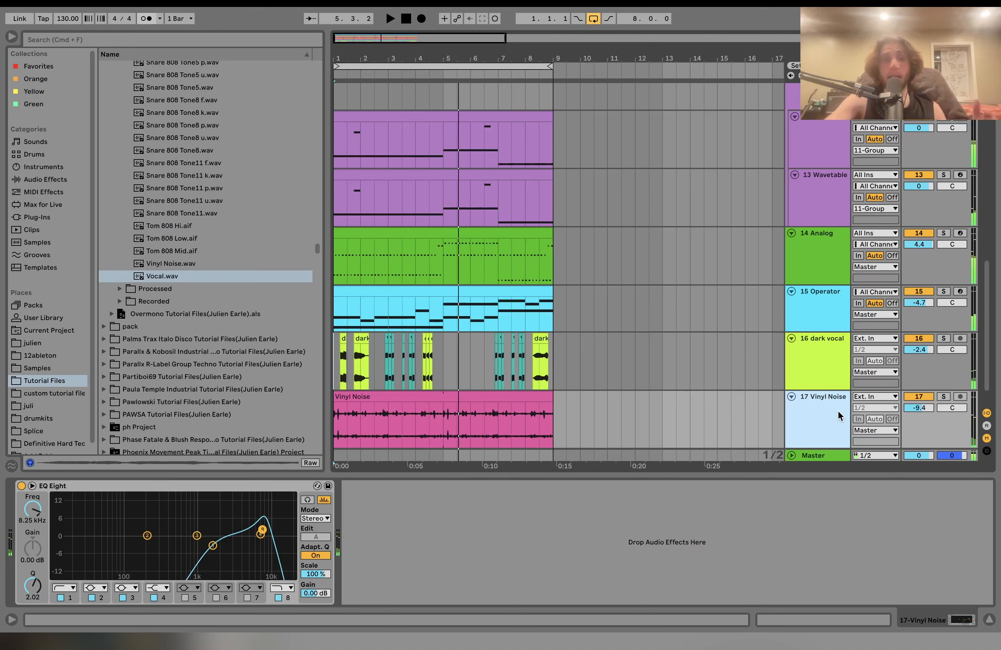
left_click(47, 330)
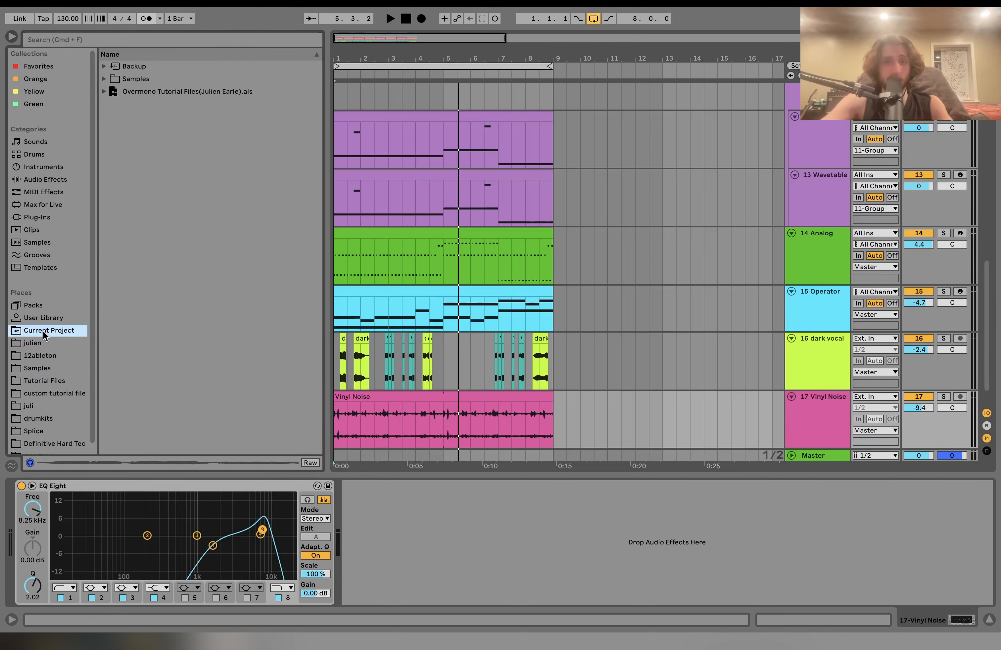
scroll("up", 3)
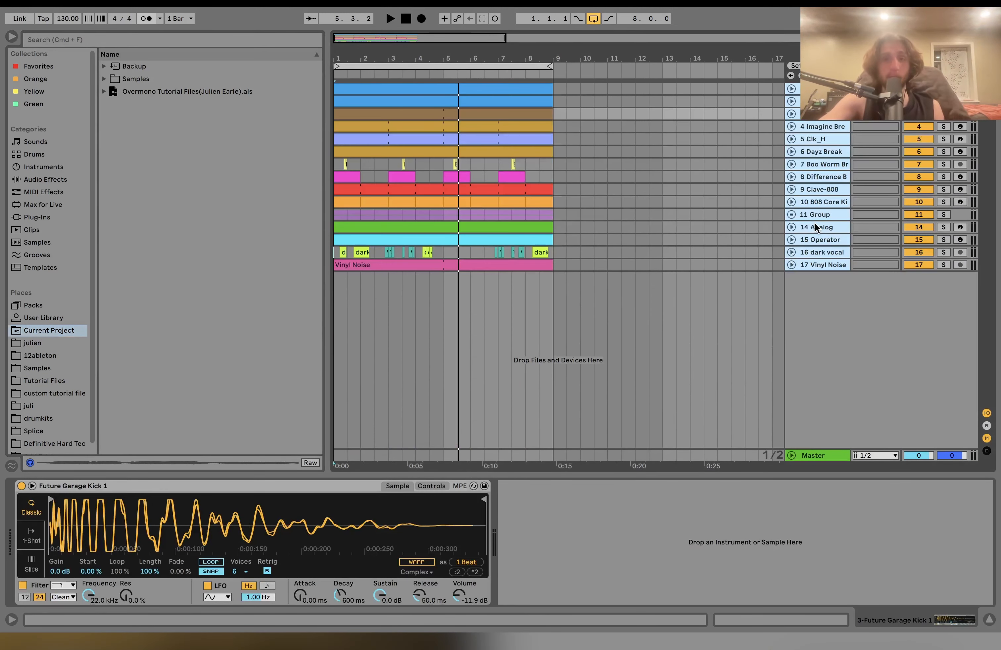
- Collapse every track height so all tracks of the eight-bar arrangement are visible
left_click(389, 17)
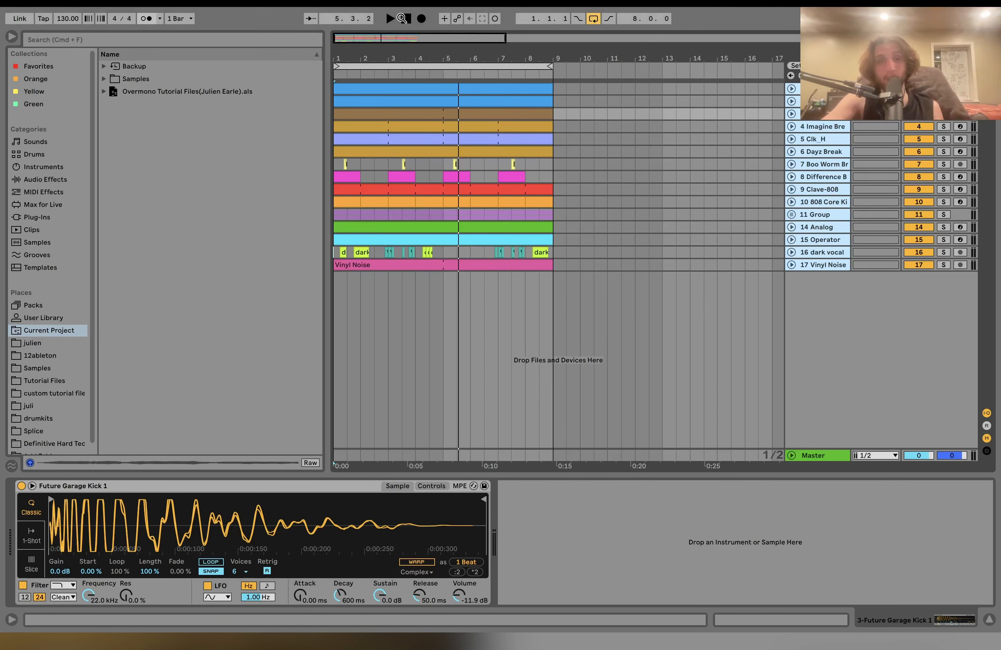
left_click(403, 18)
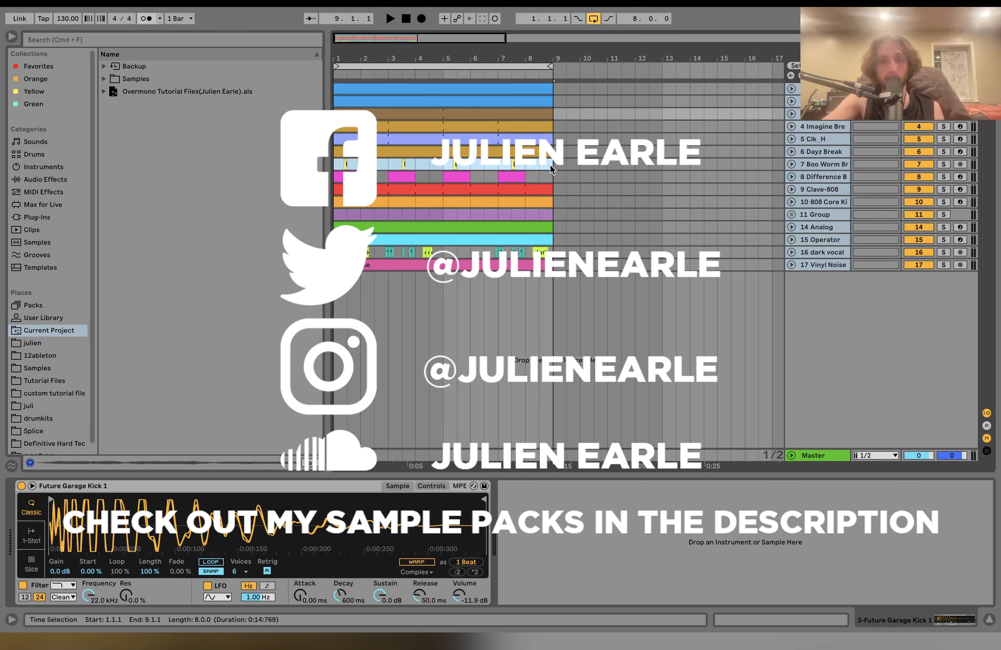
- Select the whole Difference Break clip in track 8 to show its Simpler and Overdrive
left_click(454, 168)
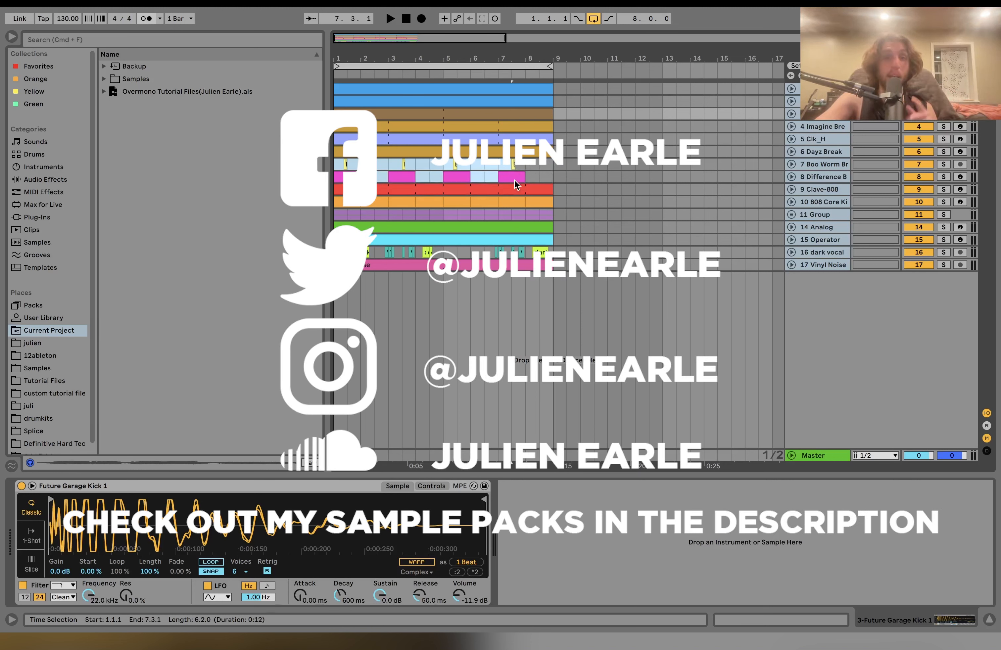
left_click(820, 177)
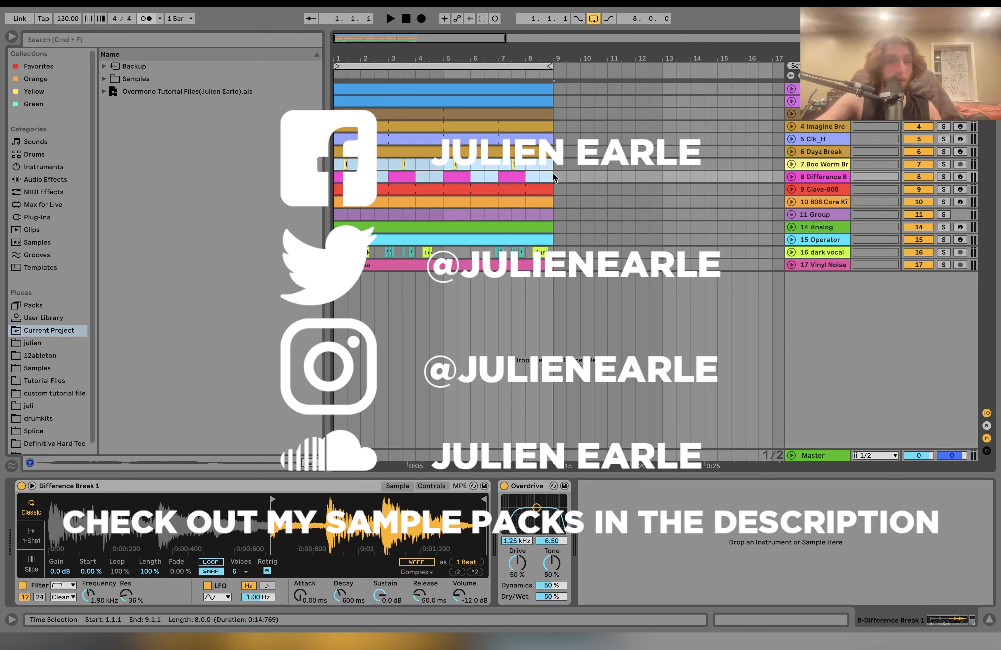
mouse_move(536, 187)
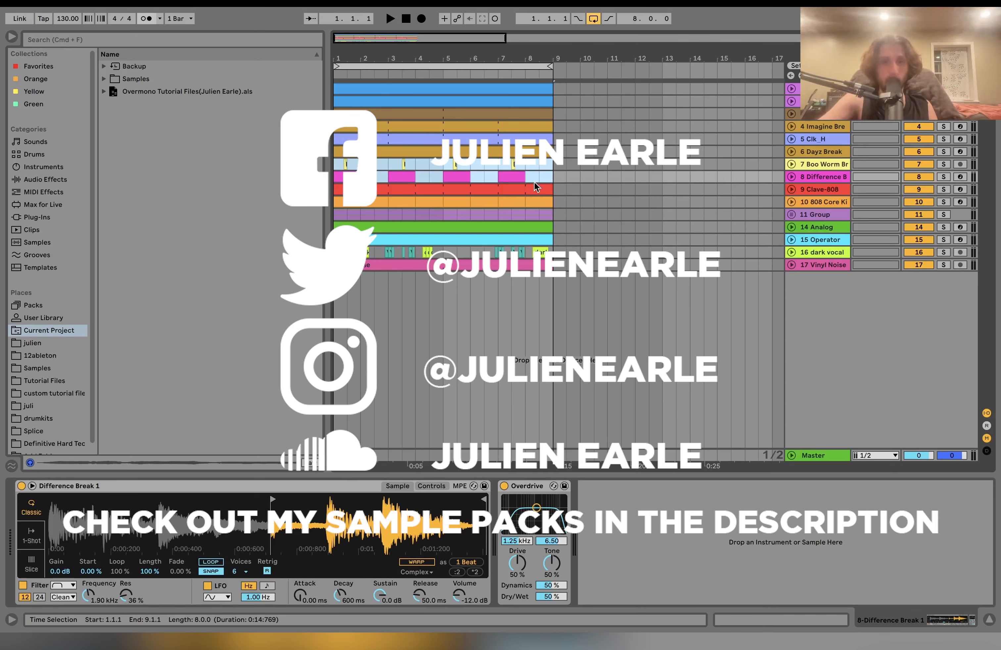